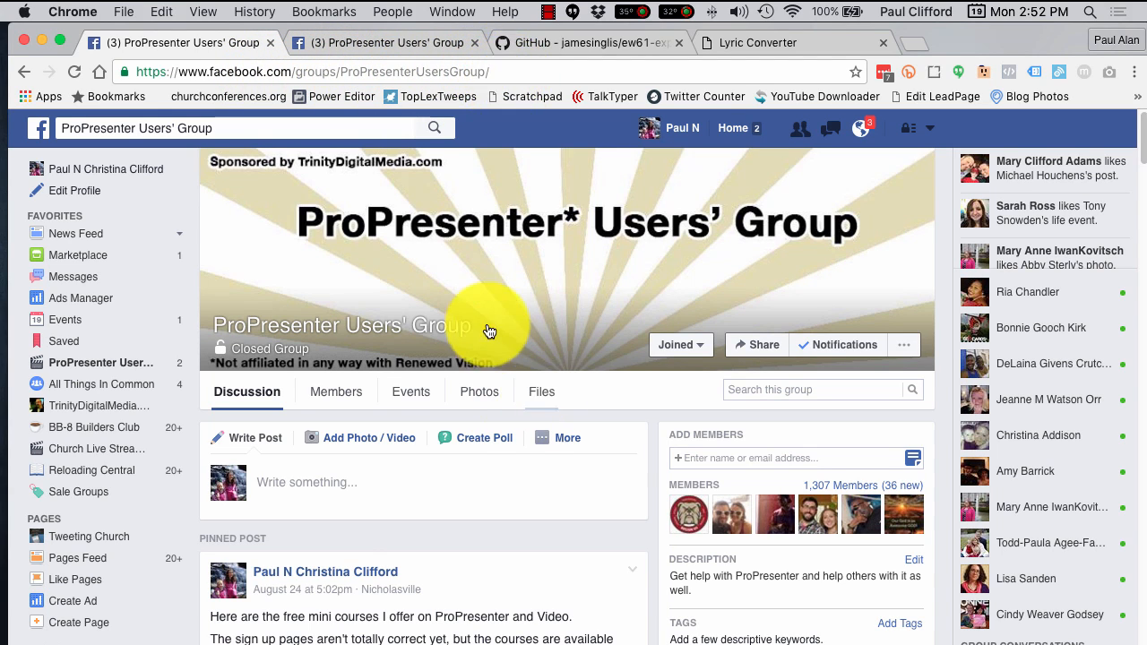
Scroll through the ew61-export file list down to the README's Getting Started instructions
{"action": "scroll", "scroll_direction": "down", "scroll_amount": 3}
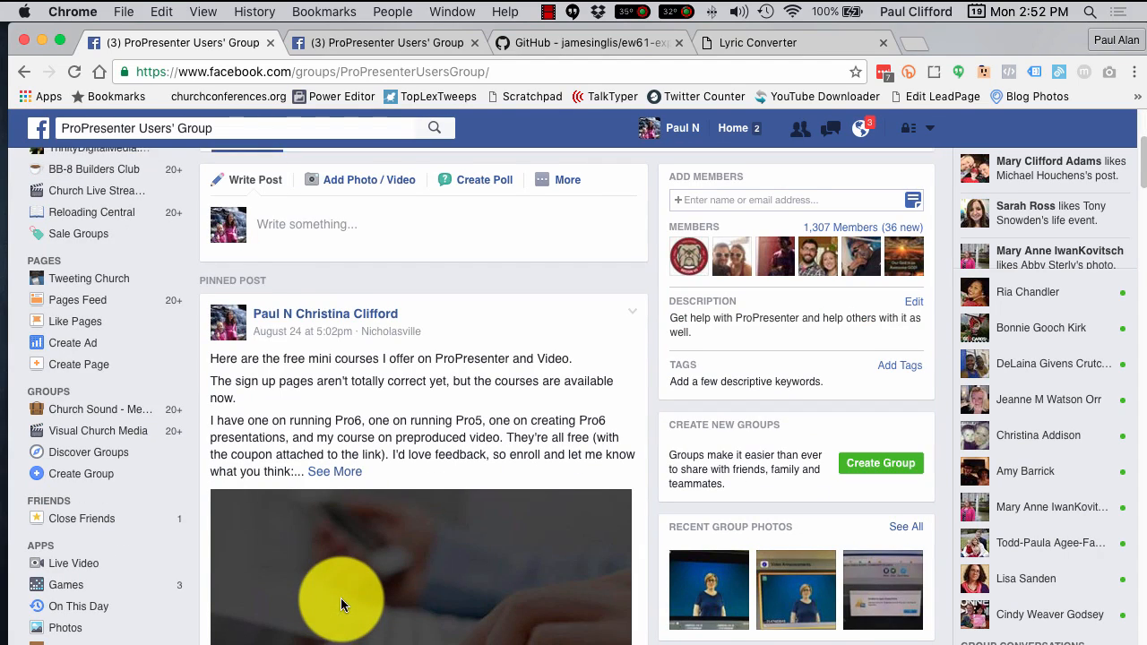
{"action": "scroll", "scroll_direction": "down", "scroll_amount": 3}
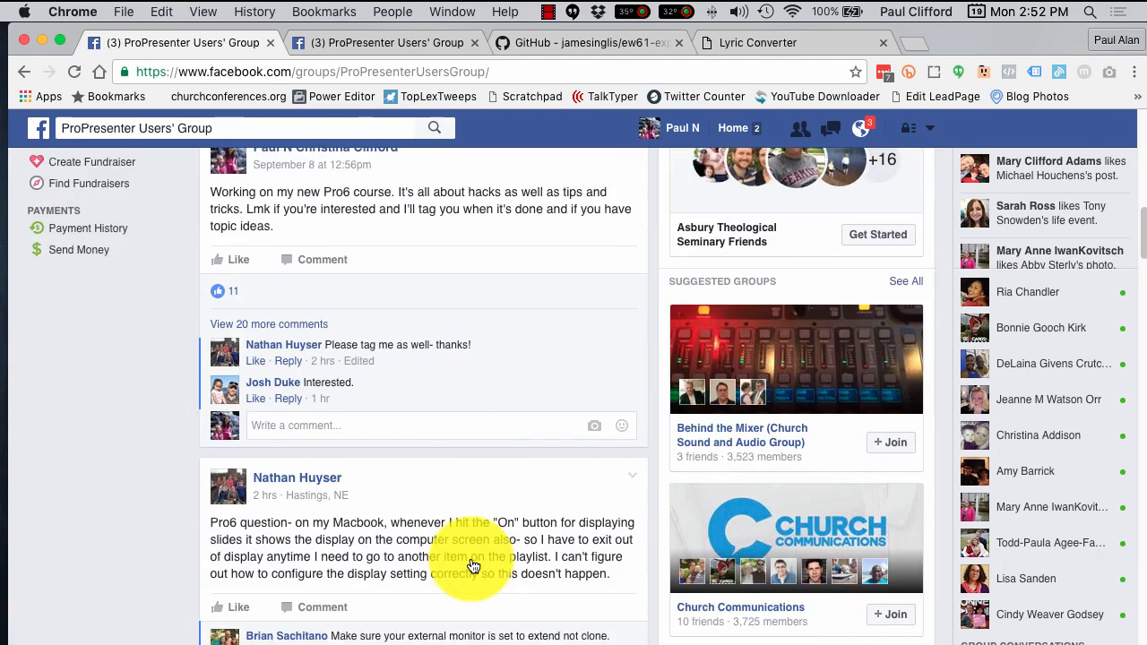
{"action": "scroll", "scroll_direction": "down", "scroll_amount": 3}
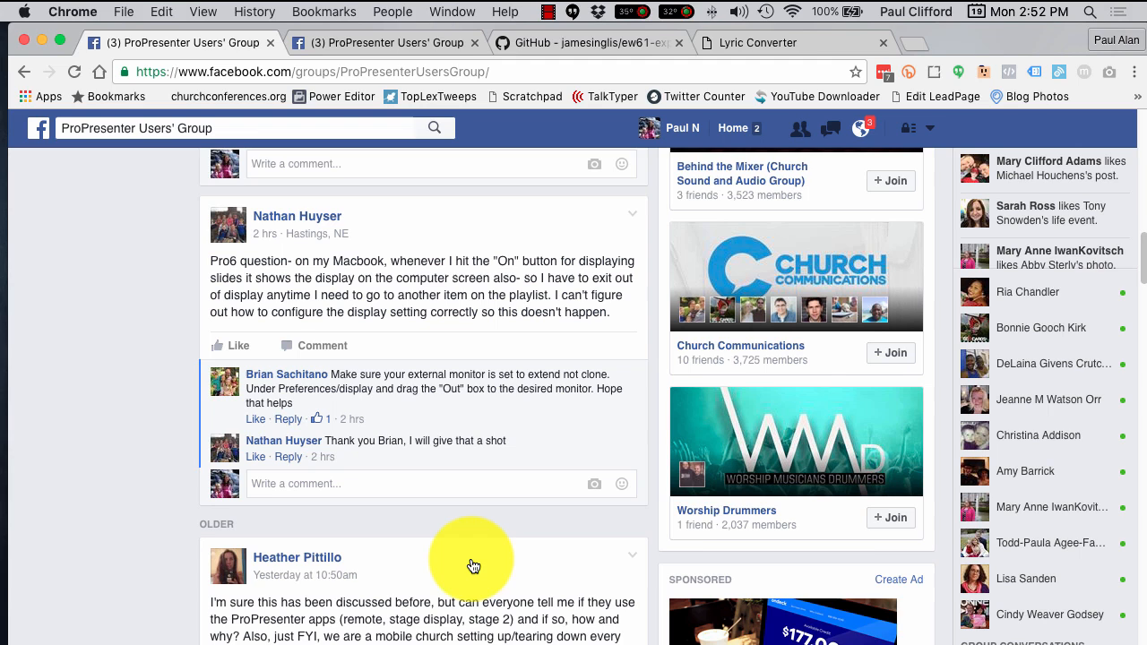
{"action": "scroll", "scroll_direction": "down", "scroll_amount": 3}
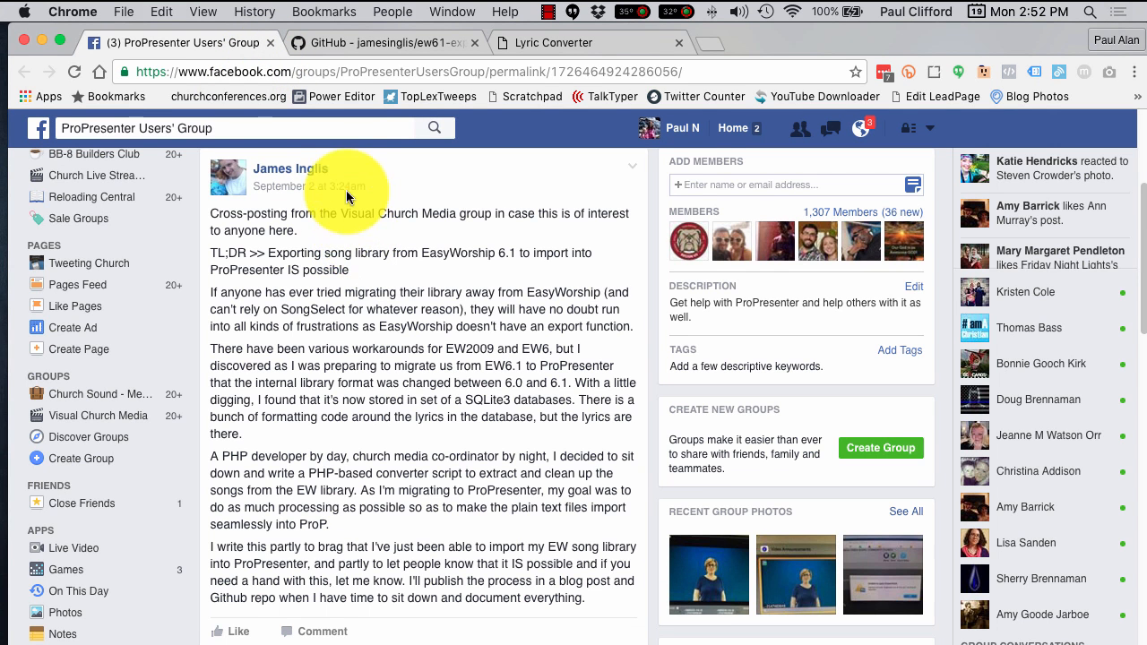
{"action": "mouse_move", "coordinate": [290, 169]}
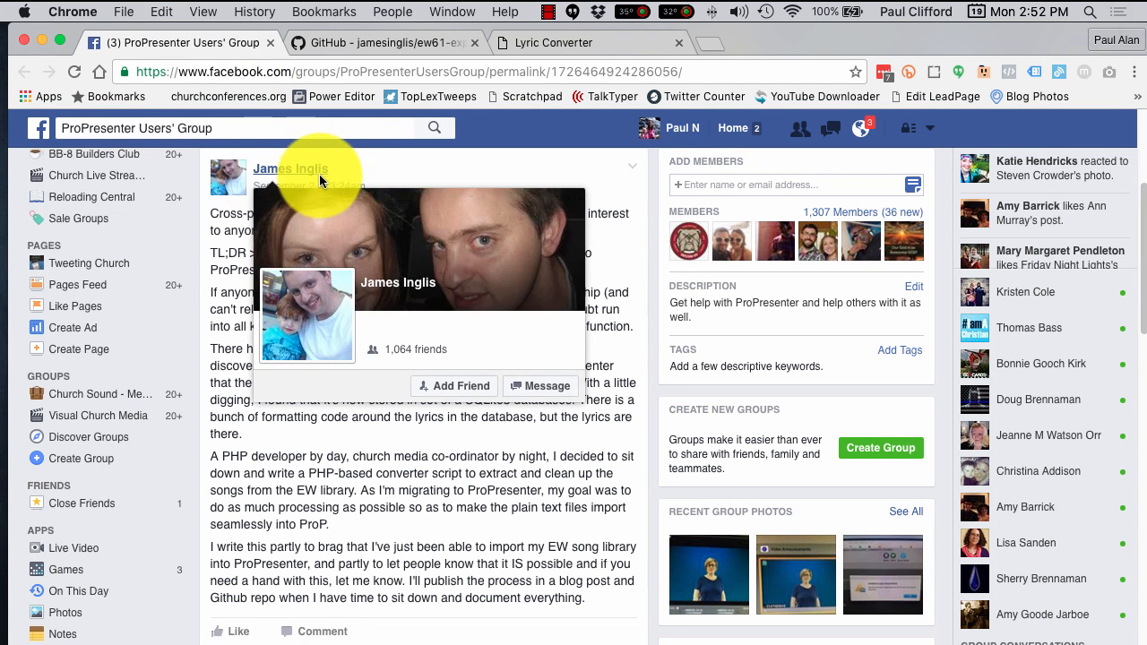
{"action": "mouse_move", "coordinate": [308, 534]}
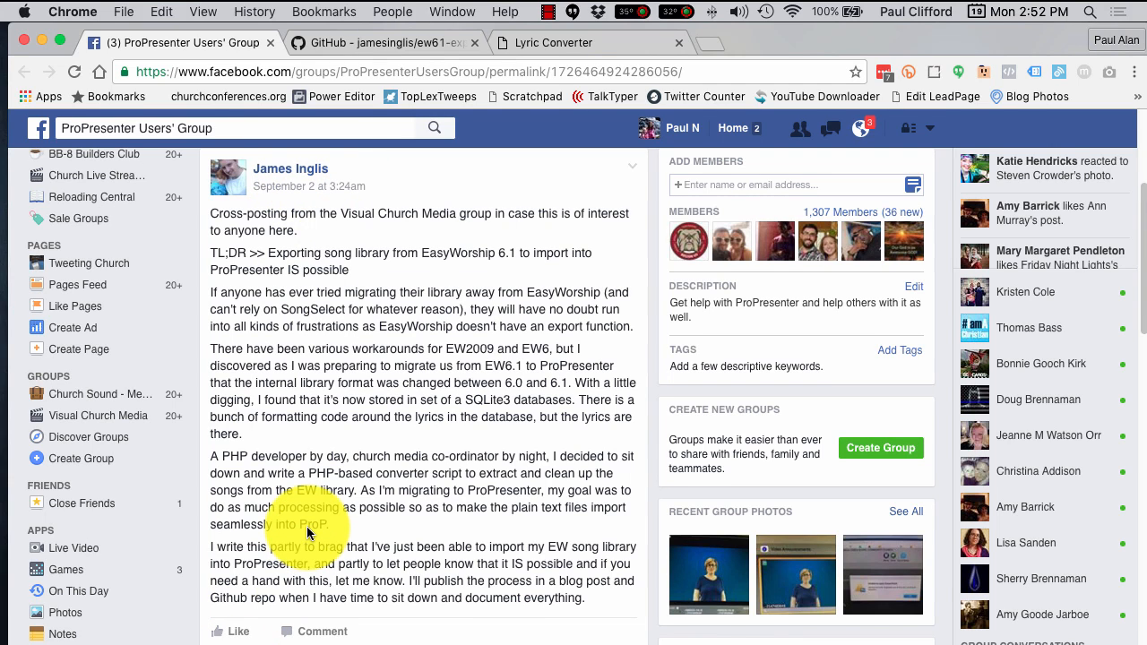
{"action": "scroll", "scroll_direction": "down", "scroll_amount": 3}
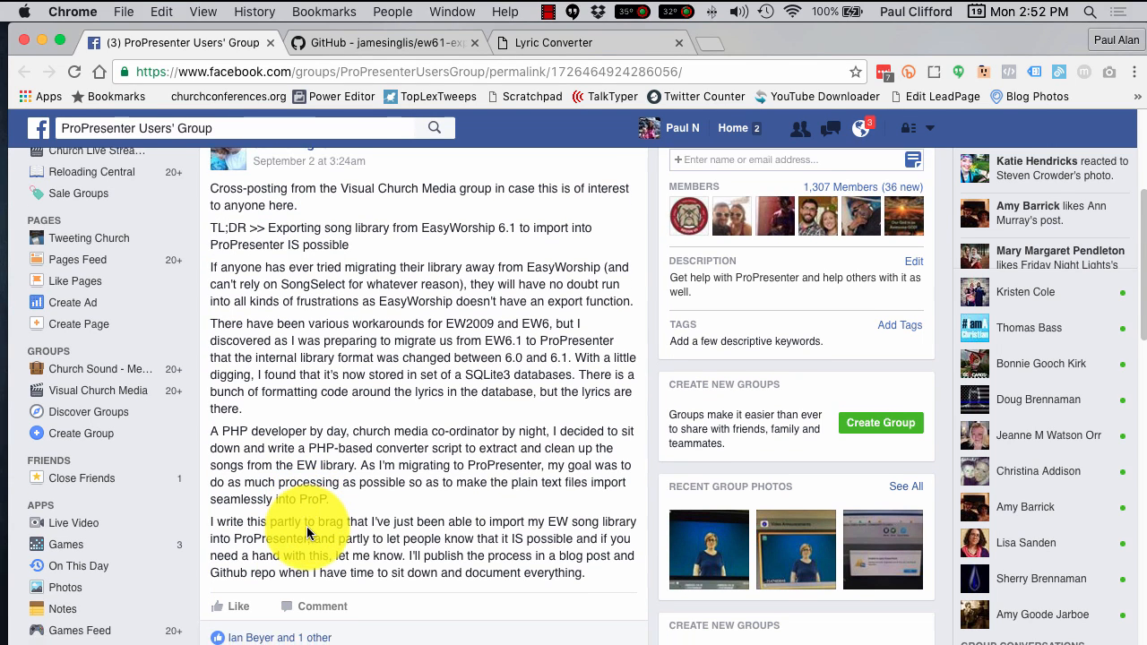
{"action": "scroll", "scroll_direction": "down", "scroll_amount": 3}
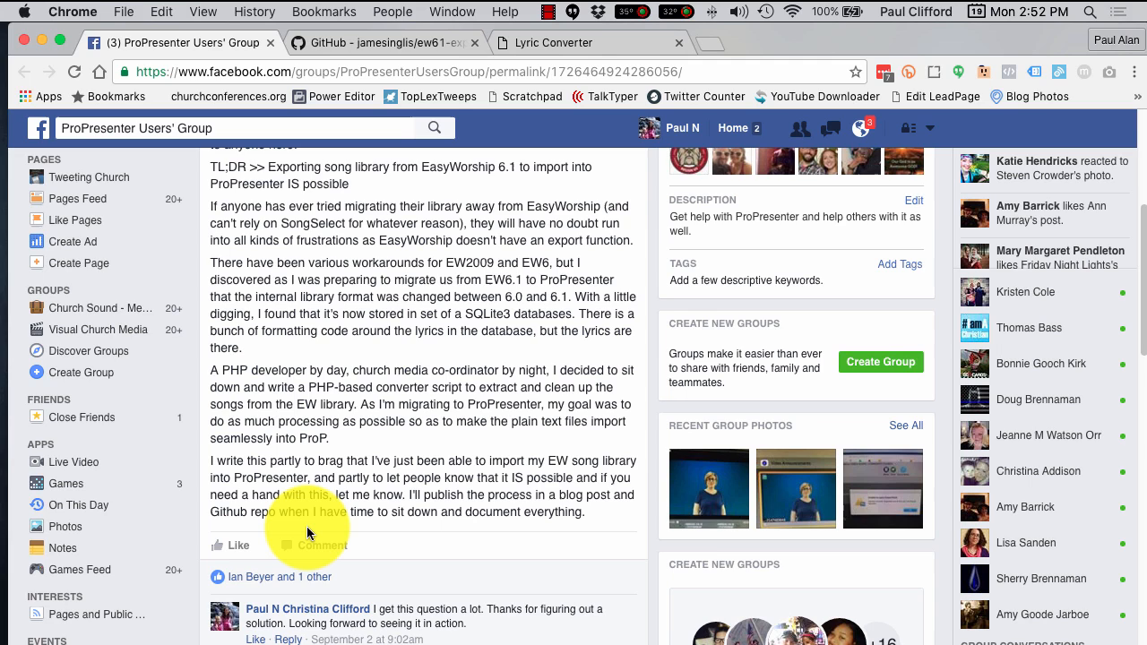
{"action": "scroll", "scroll_direction": "down", "scroll_amount": 3}
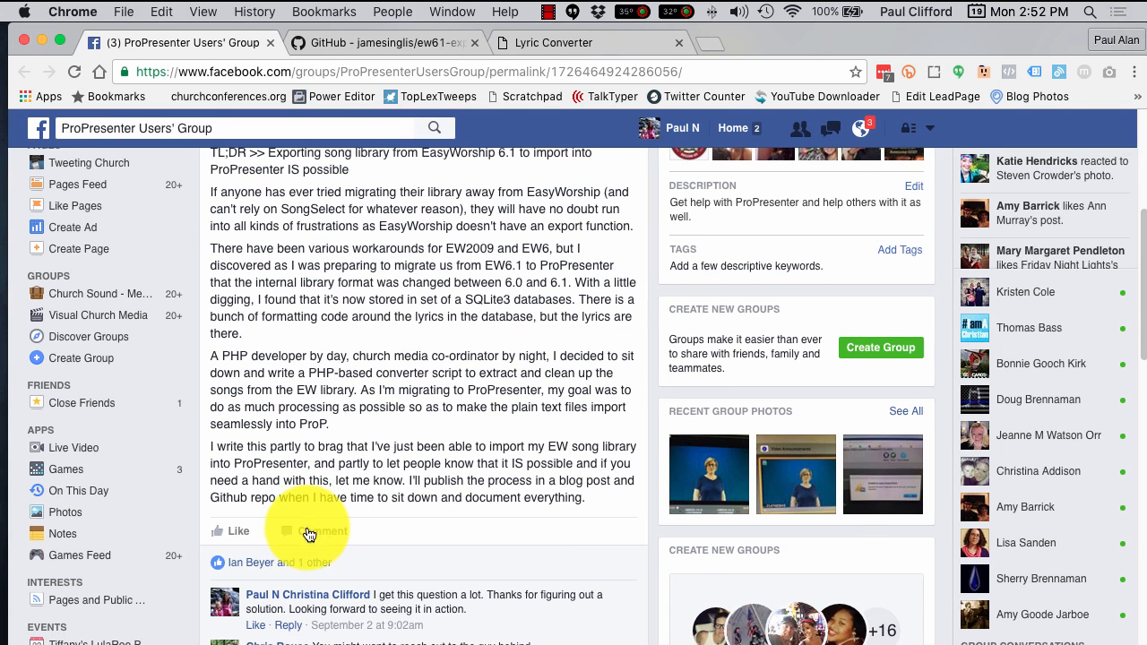
{"action": "mouse_move", "coordinate": [423, 427]}
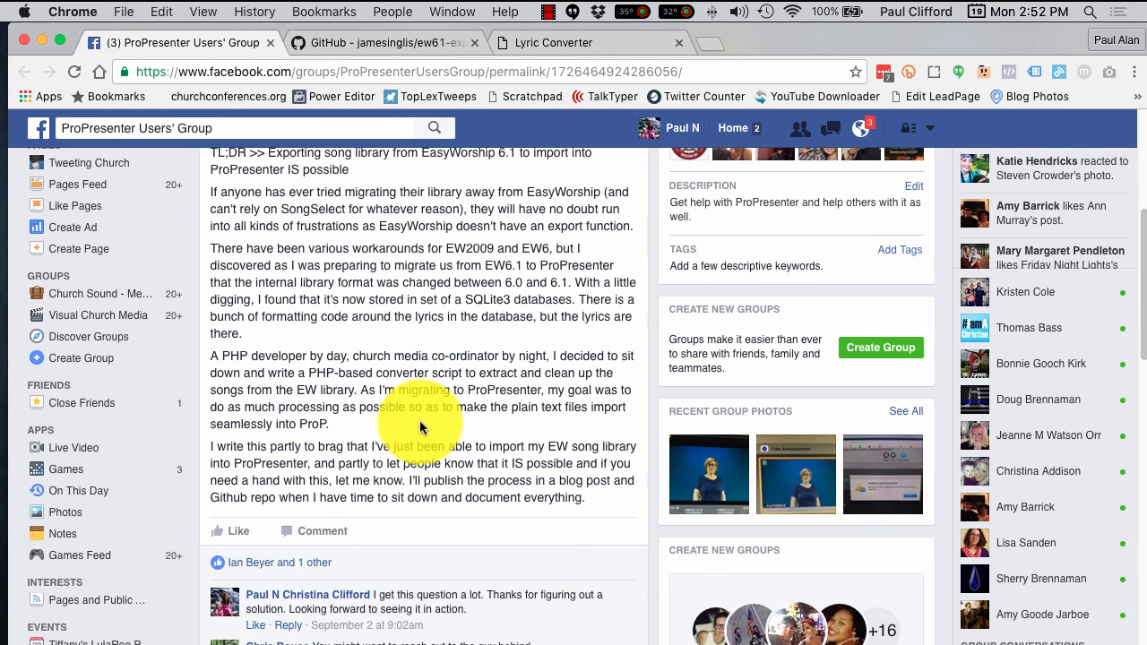
{"action": "mouse_move", "coordinate": [465, 358]}
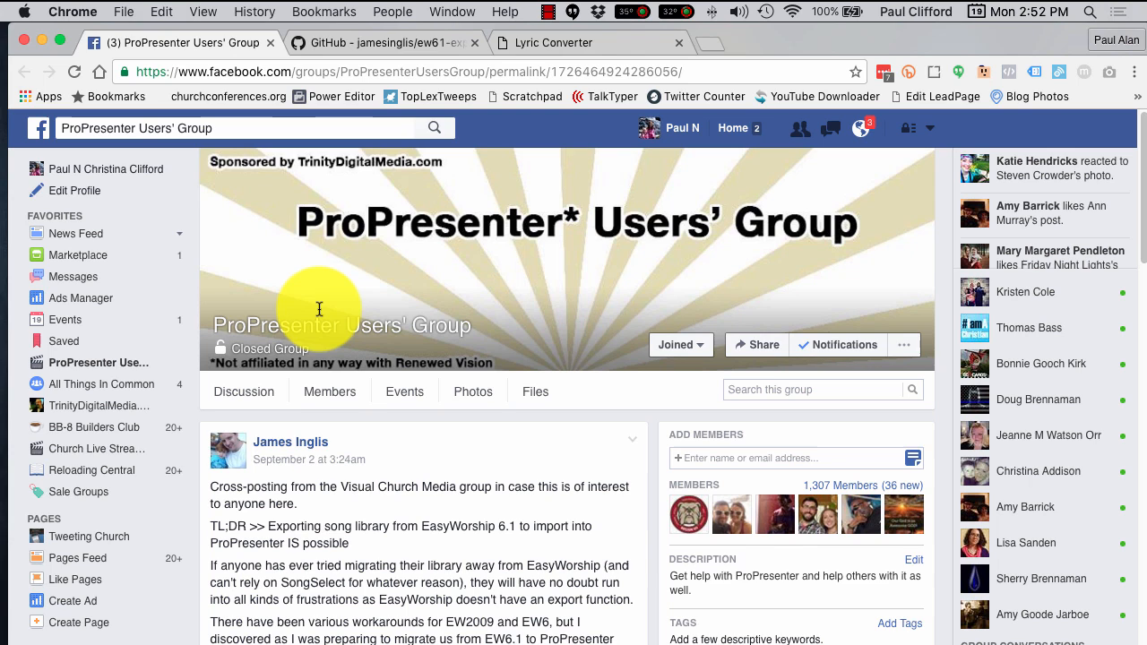
{"action": "scroll", "scroll_direction": "down", "scroll_amount": 3}
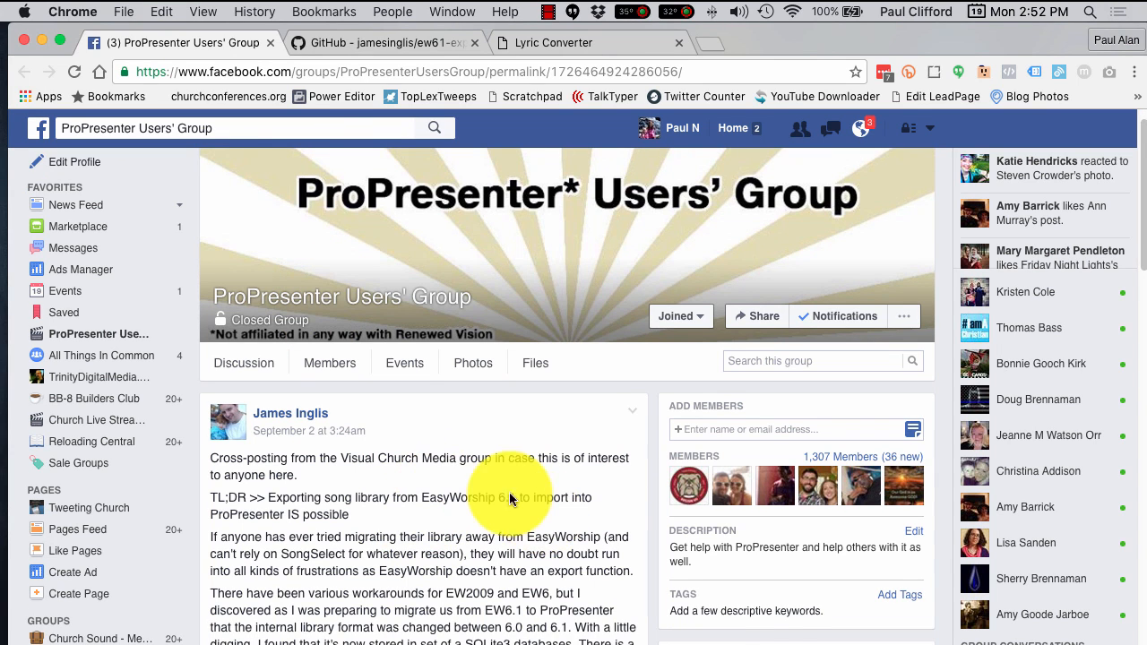
{"action": "scroll", "scroll_direction": "down", "scroll_amount": 3}
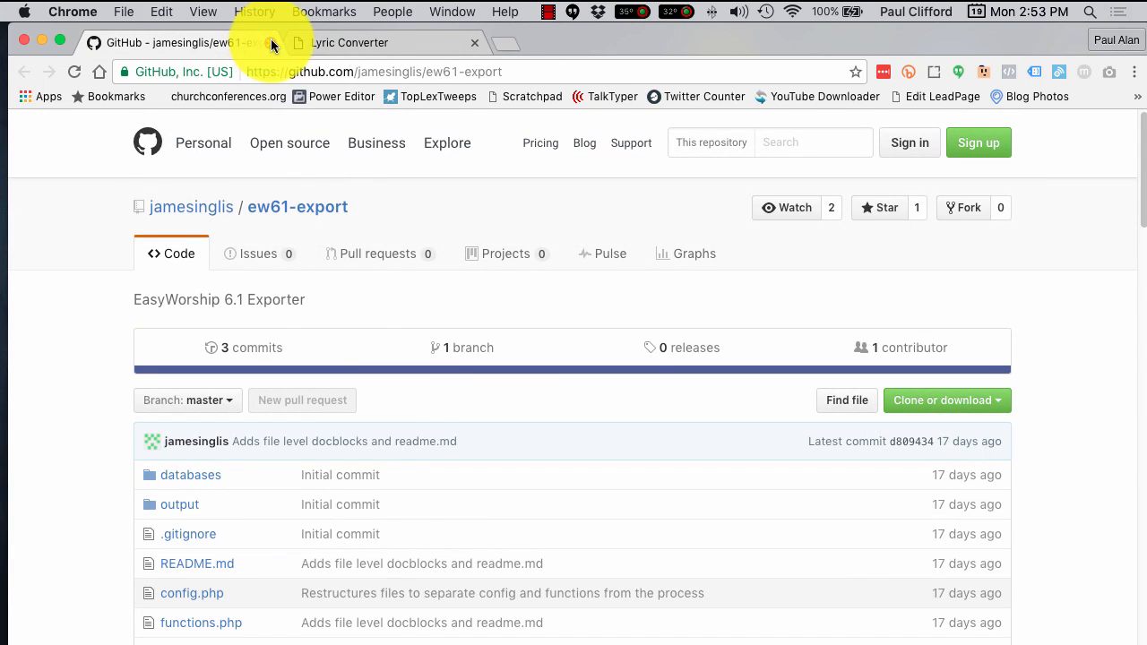
{"action": "mouse_move", "coordinate": [506, 520]}
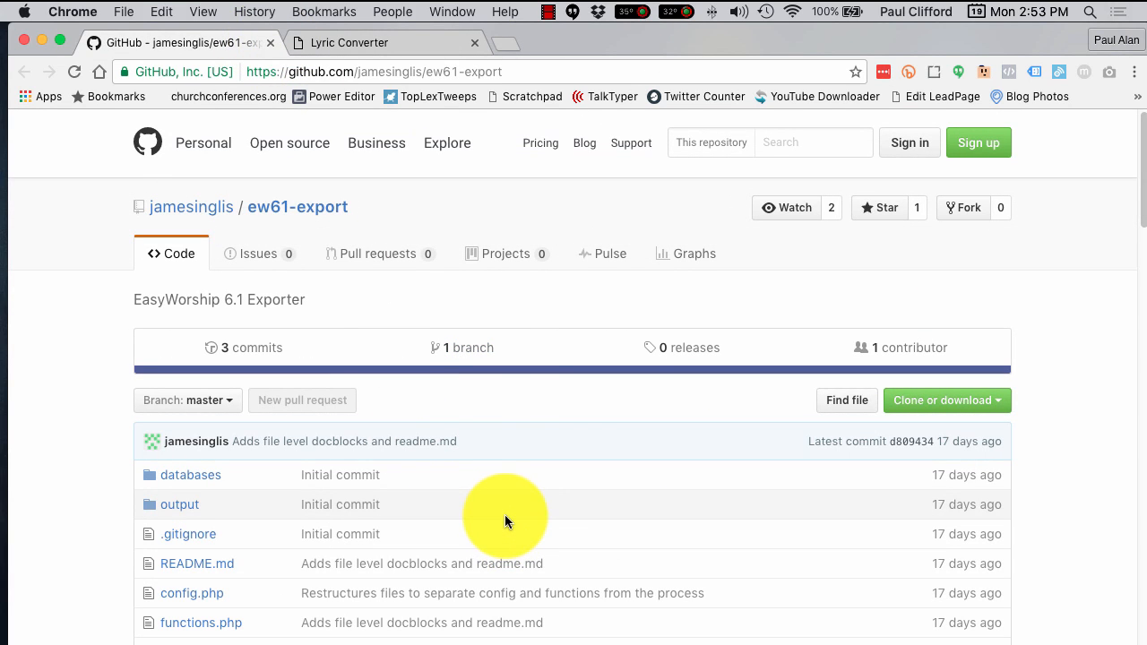
{"action": "scroll", "scroll_direction": "down", "scroll_amount": 3}
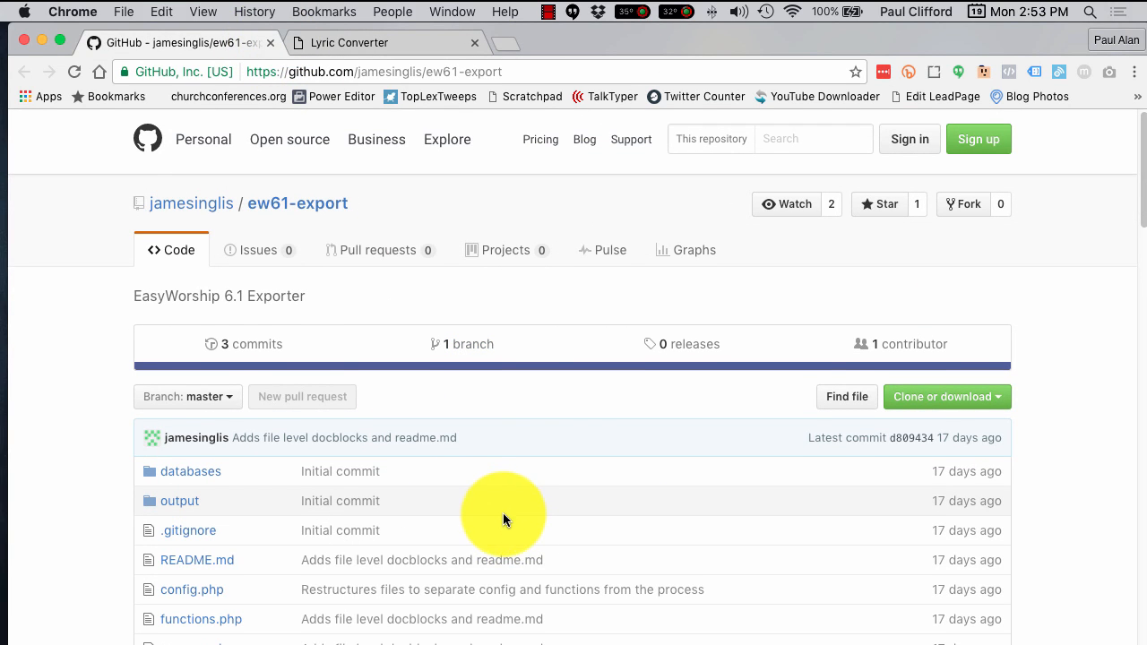
{"action": "scroll", "scroll_direction": "down", "scroll_amount": 3}
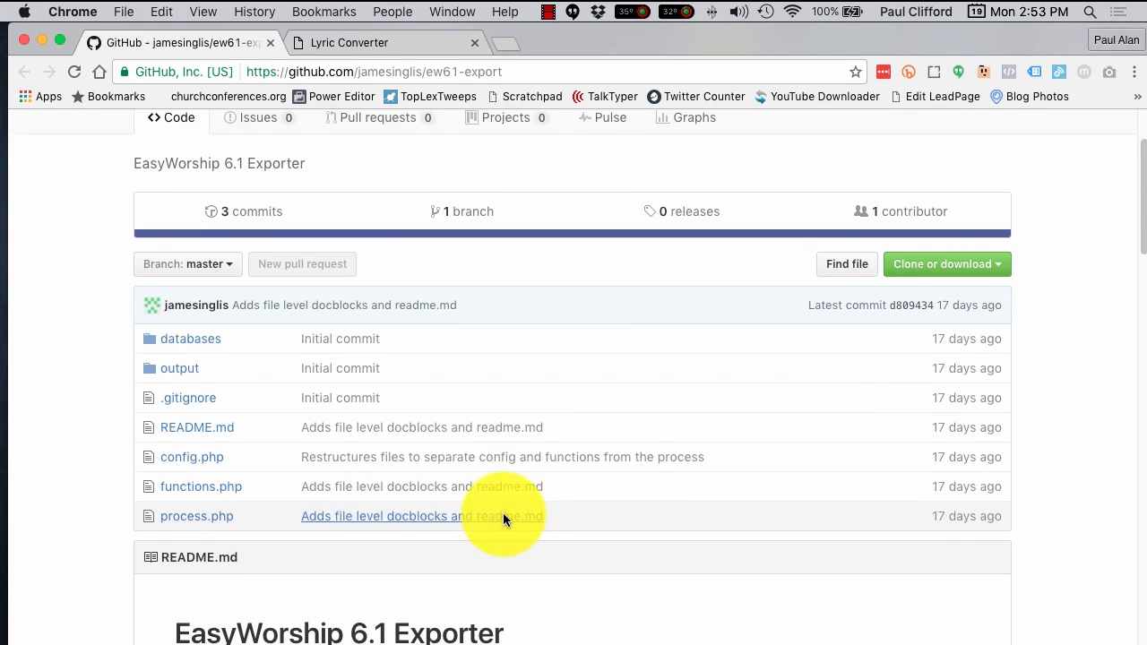
{"action": "scroll", "scroll_direction": "up", "scroll_amount": 3}
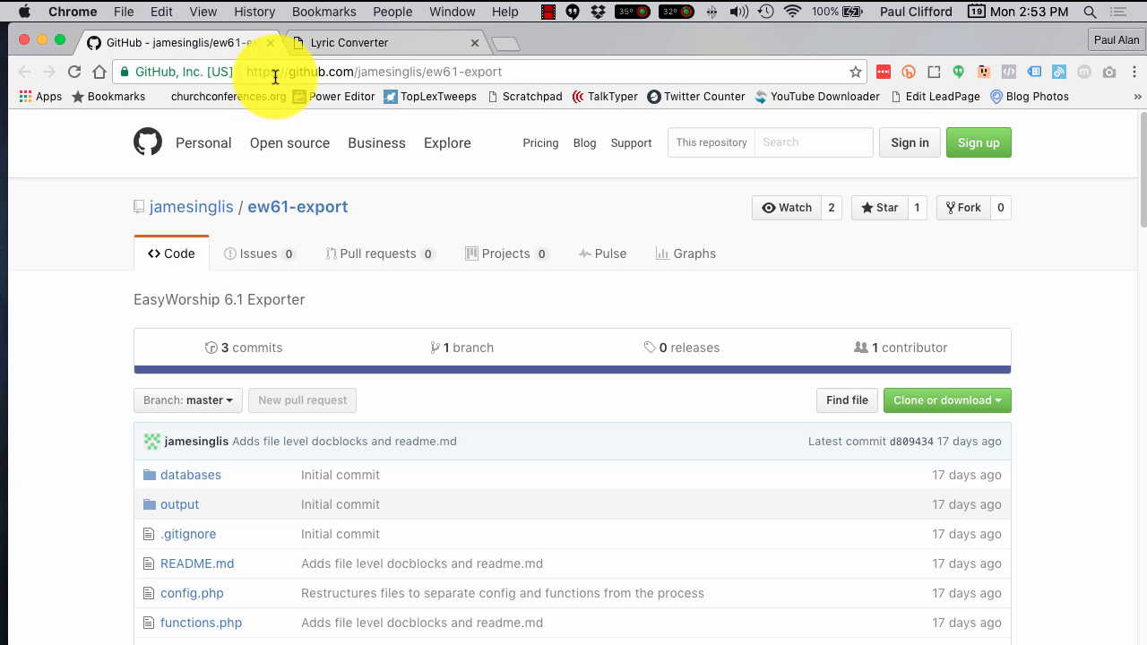
{"action": "mouse_move", "coordinate": [216, 222]}
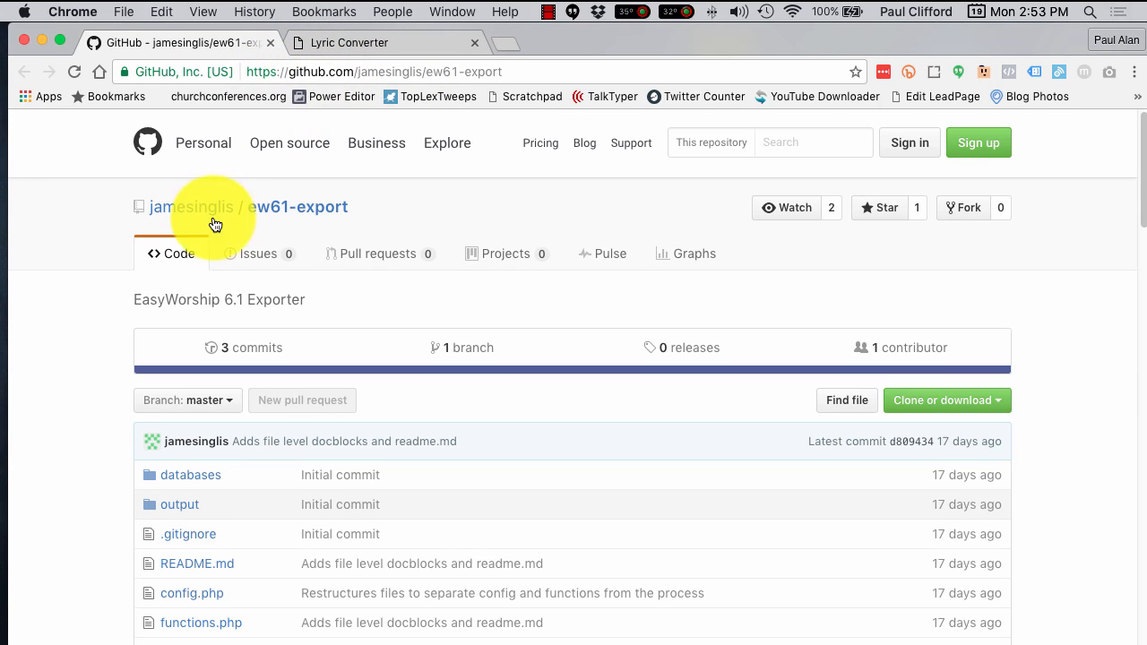
{"action": "scroll", "scroll_direction": "down", "scroll_amount": 3}
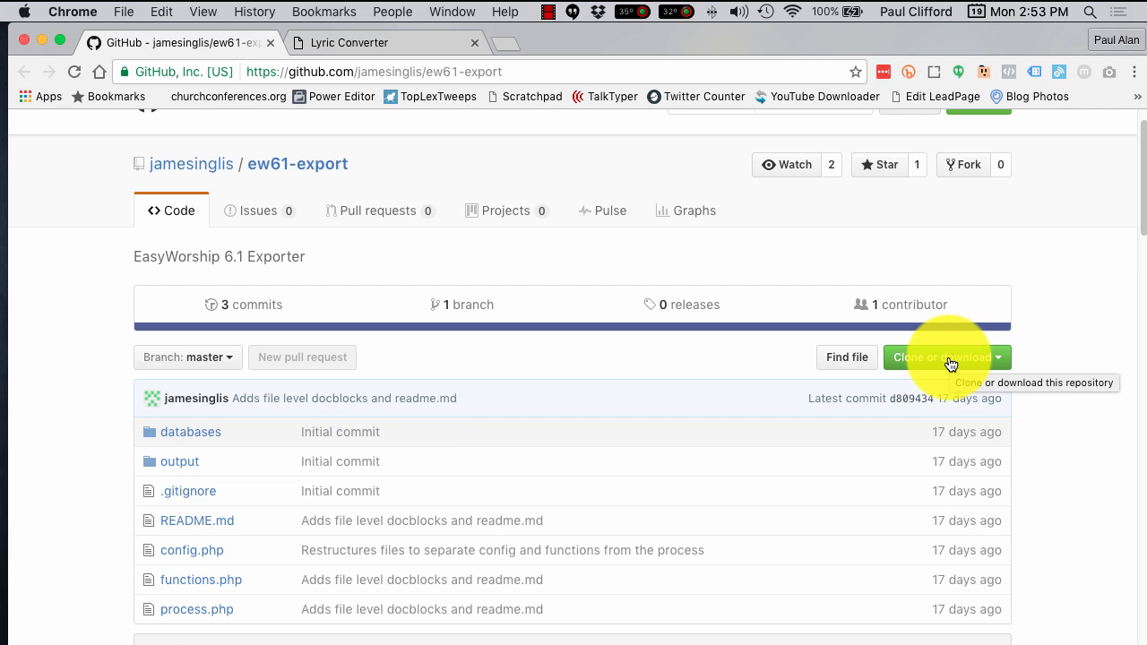
{"action": "mouse_move", "coordinate": [439, 572]}
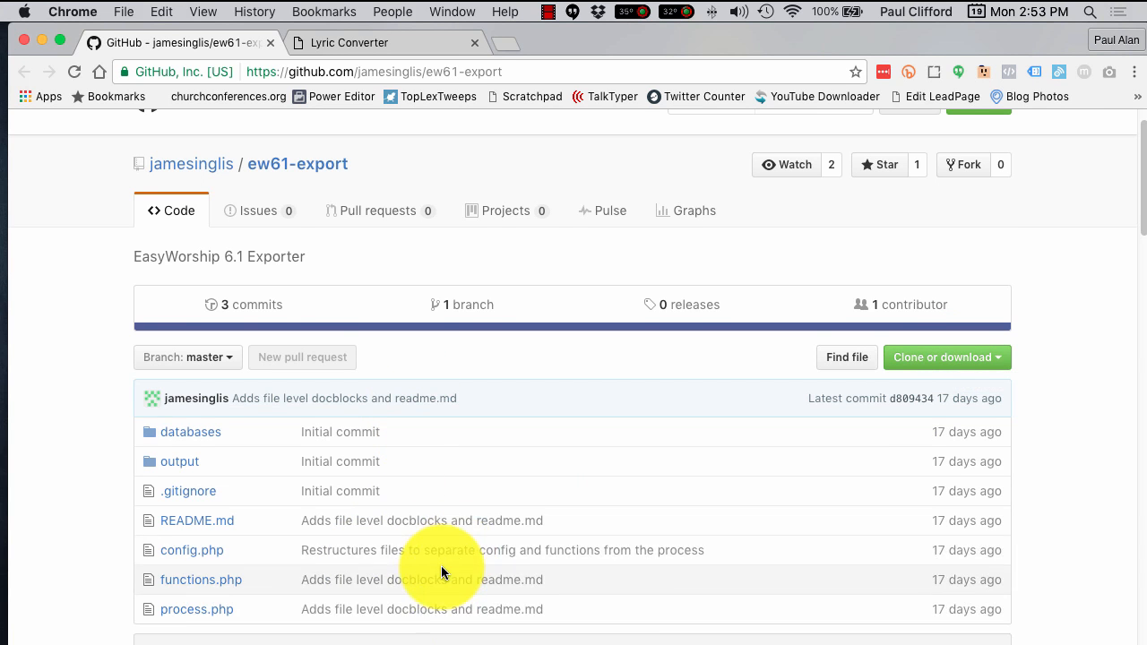
{"action": "scroll", "scroll_direction": "down", "scroll_amount": 3}
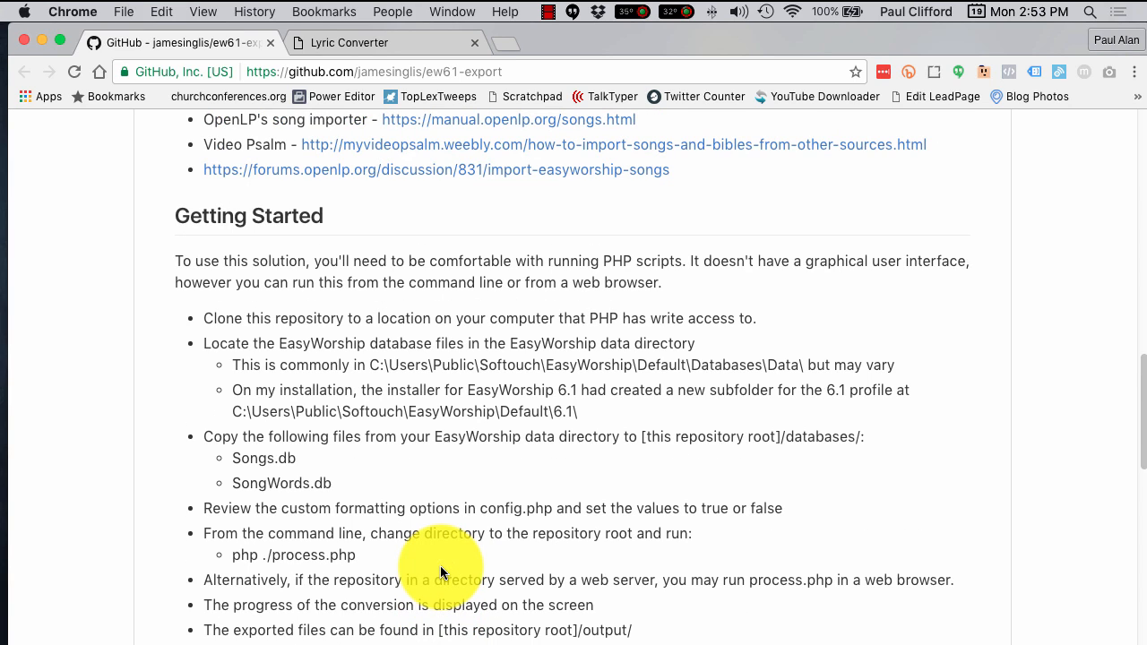
{"action": "scroll", "scroll_direction": "down", "scroll_amount": 3}
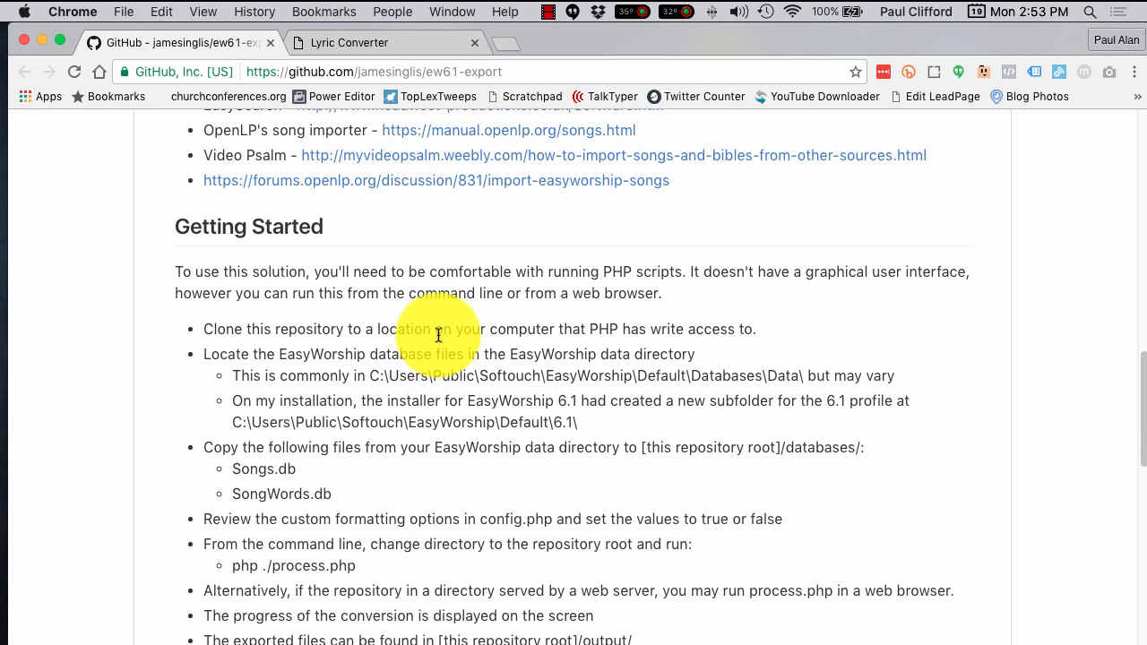
{"action": "left_click", "coordinate": [359, 43]}
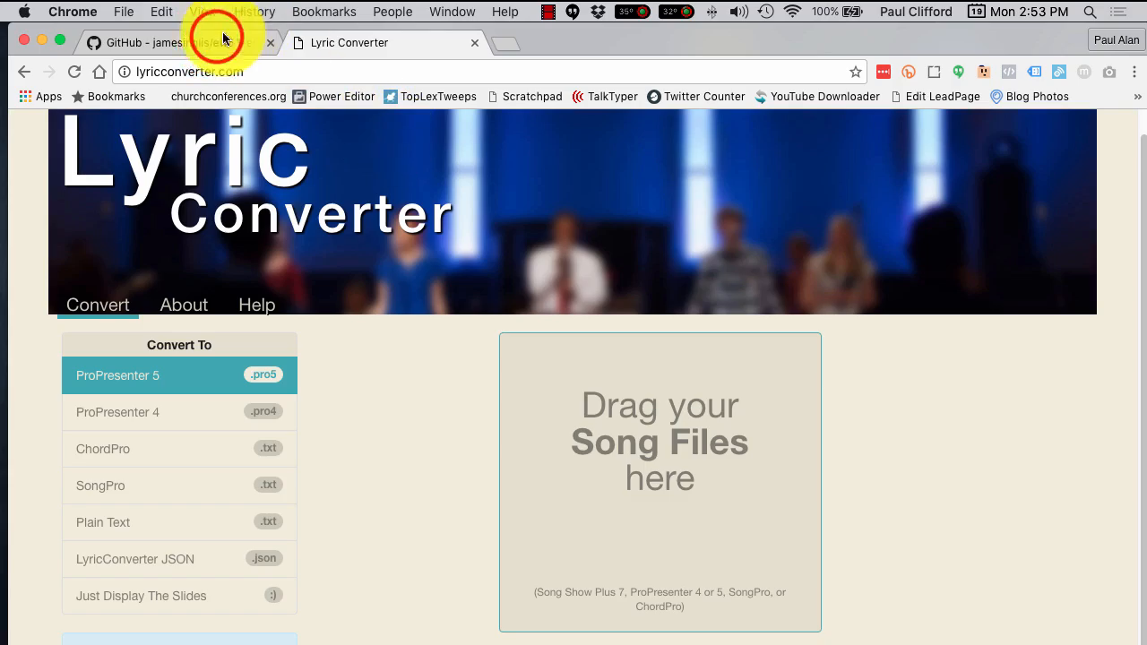
{"action": "left_click", "coordinate": [161, 43]}
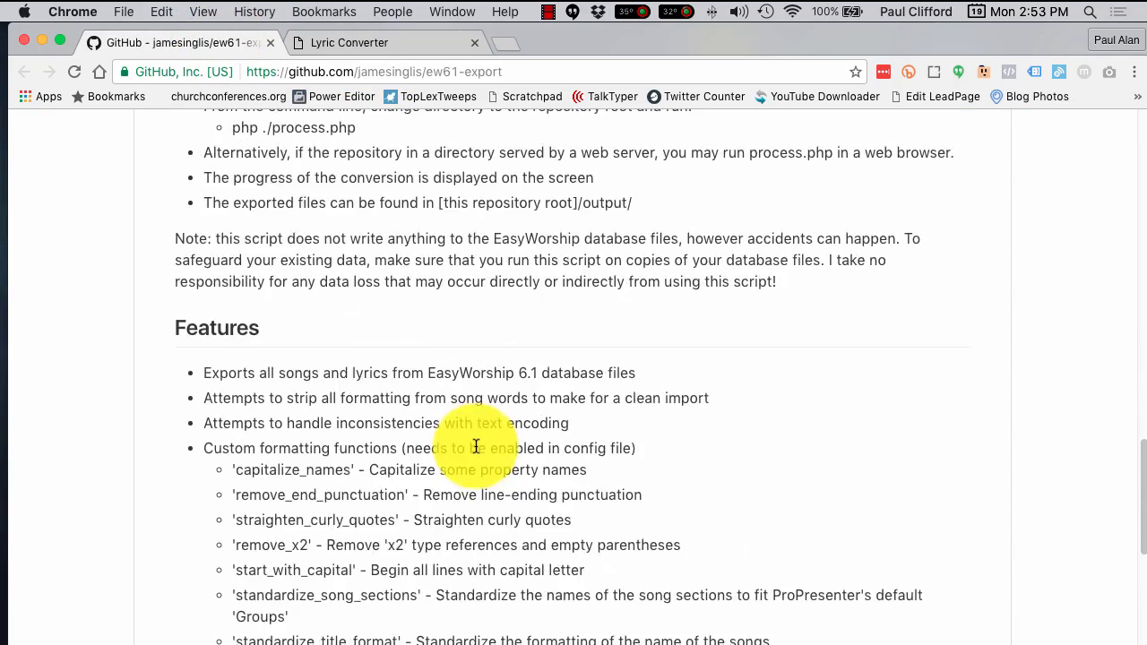
{"action": "scroll", "scroll_direction": "up", "scroll_amount": 3}
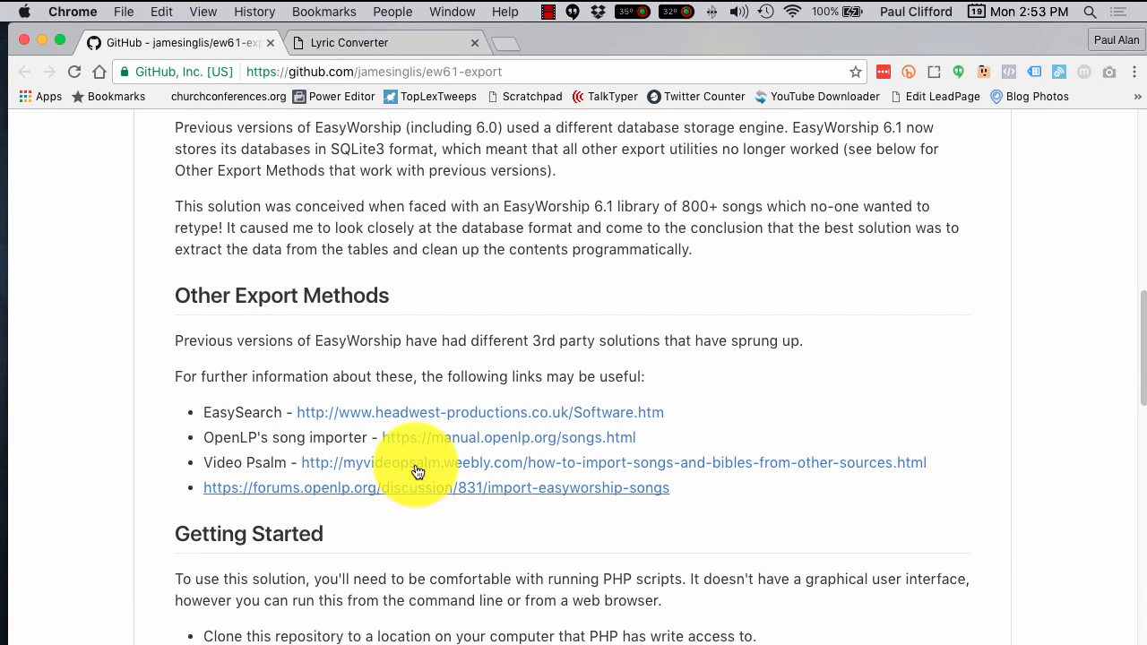
{"action": "mouse_move", "coordinate": [457, 394]}
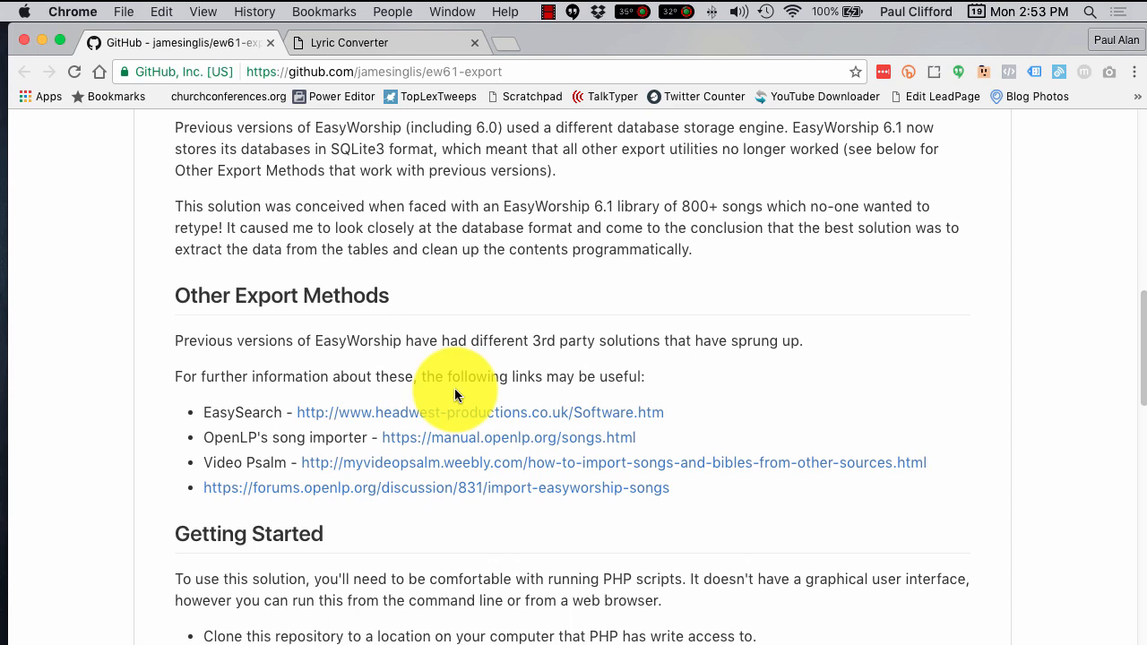
{"action": "mouse_move", "coordinate": [516, 416]}
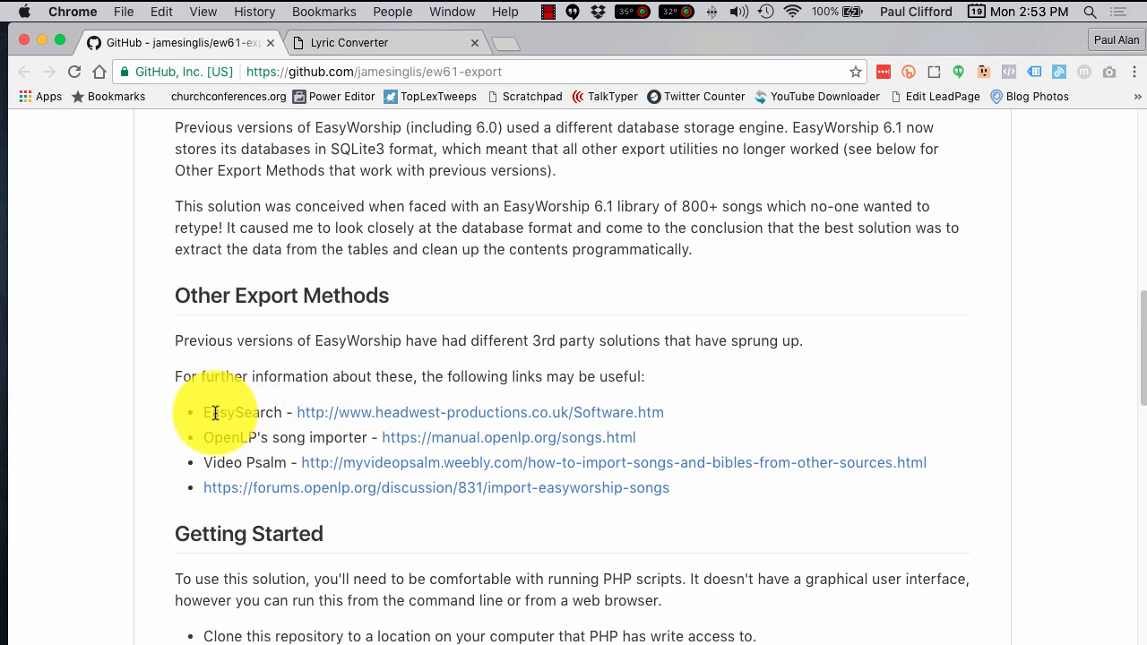
{"action": "mouse_move", "coordinate": [339, 522]}
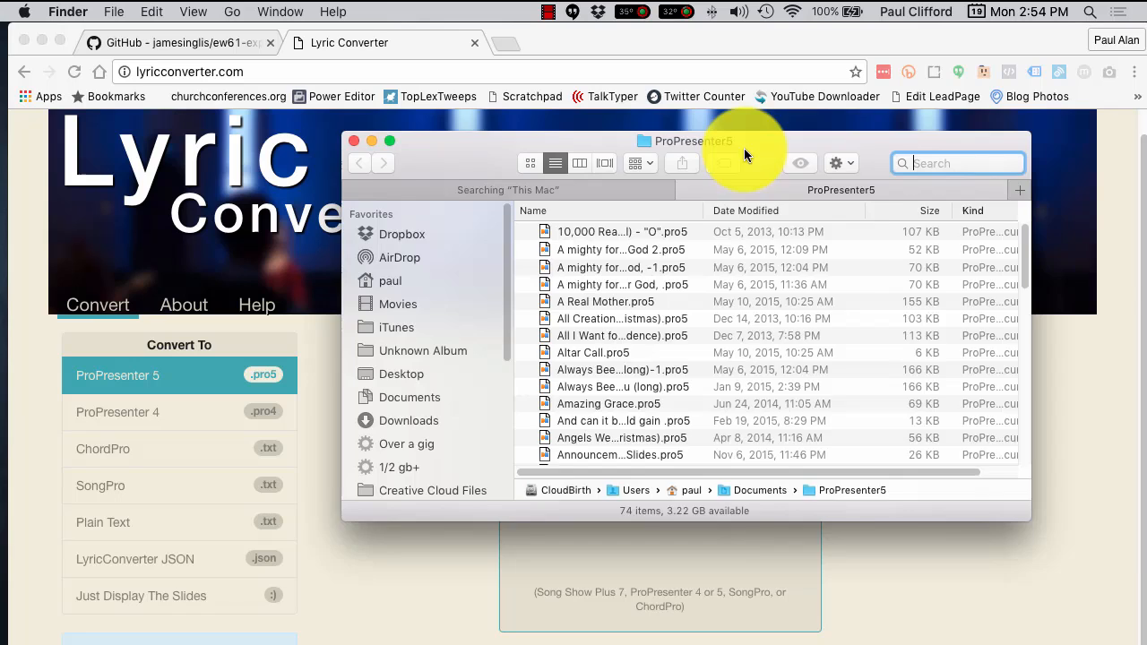
Choose ProPresenter 4 as the target and convert the .pro5 song file, ready for download
{"action": "left_click", "coordinate": [355, 140]}
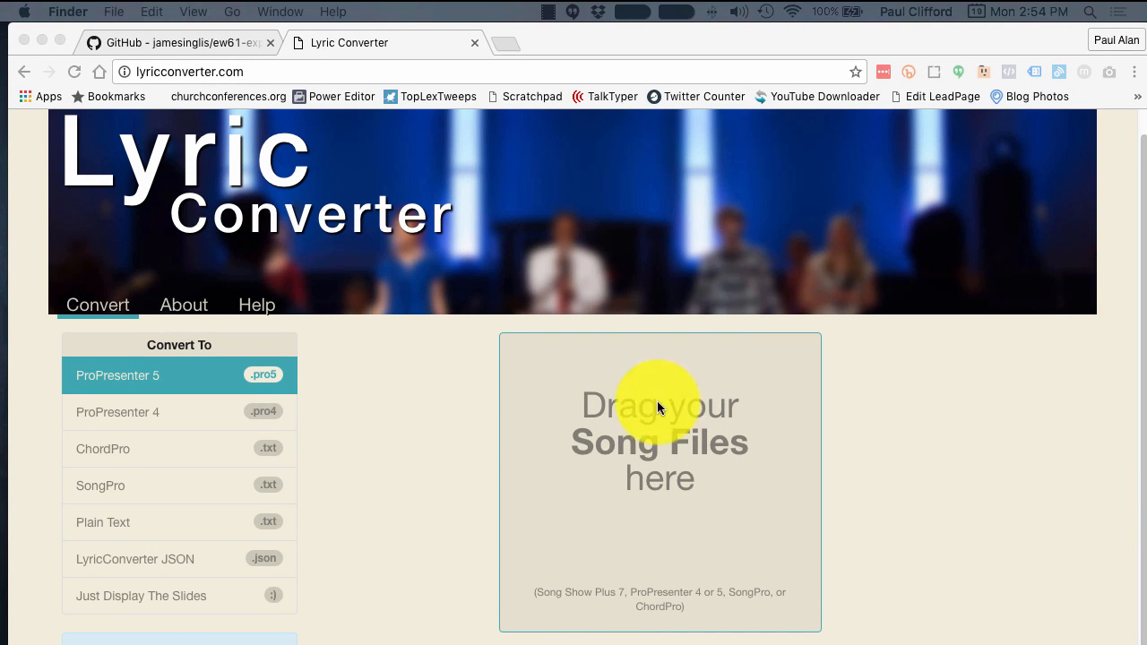
{"action": "mouse_move", "coordinate": [621, 598]}
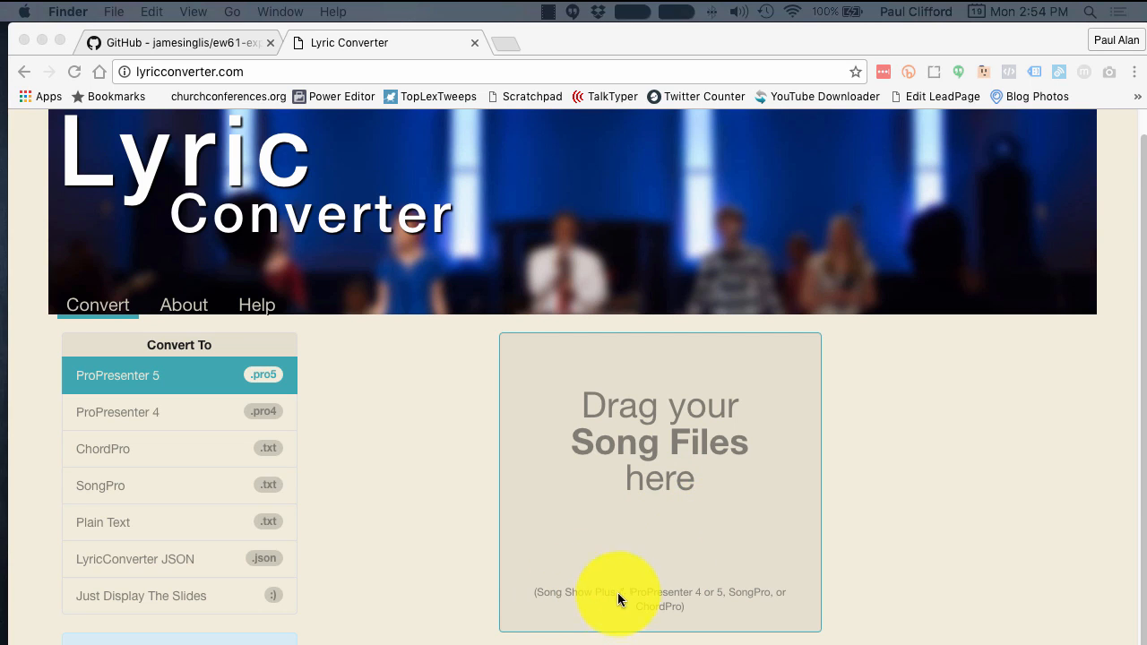
{"action": "mouse_move", "coordinate": [721, 591]}
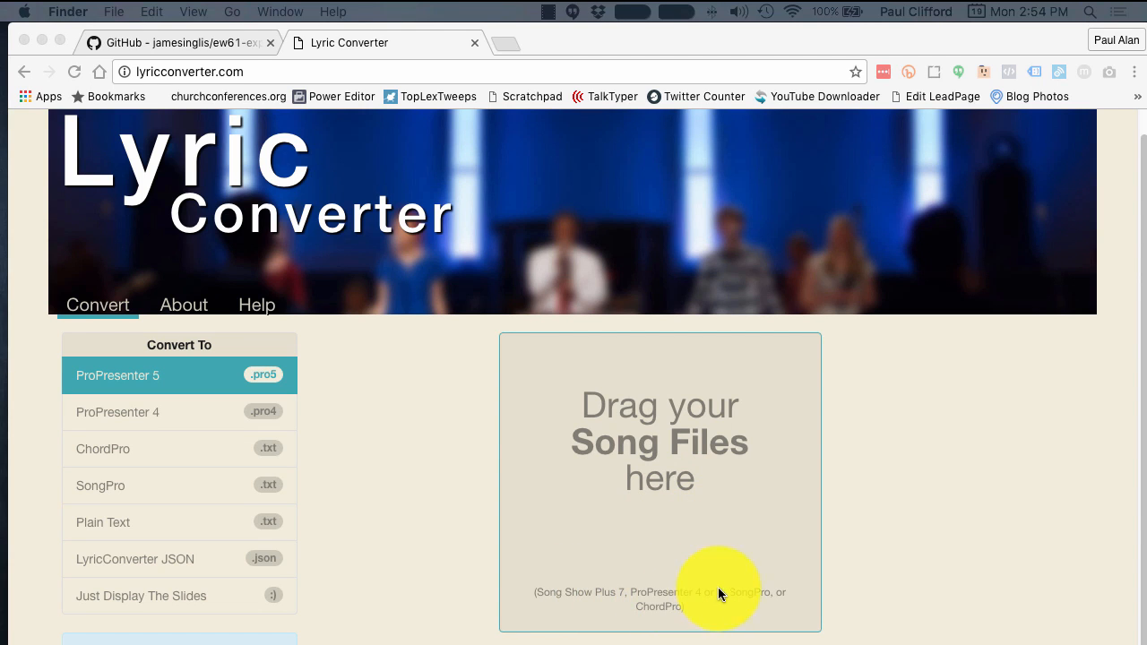
{"action": "mouse_move", "coordinate": [648, 628]}
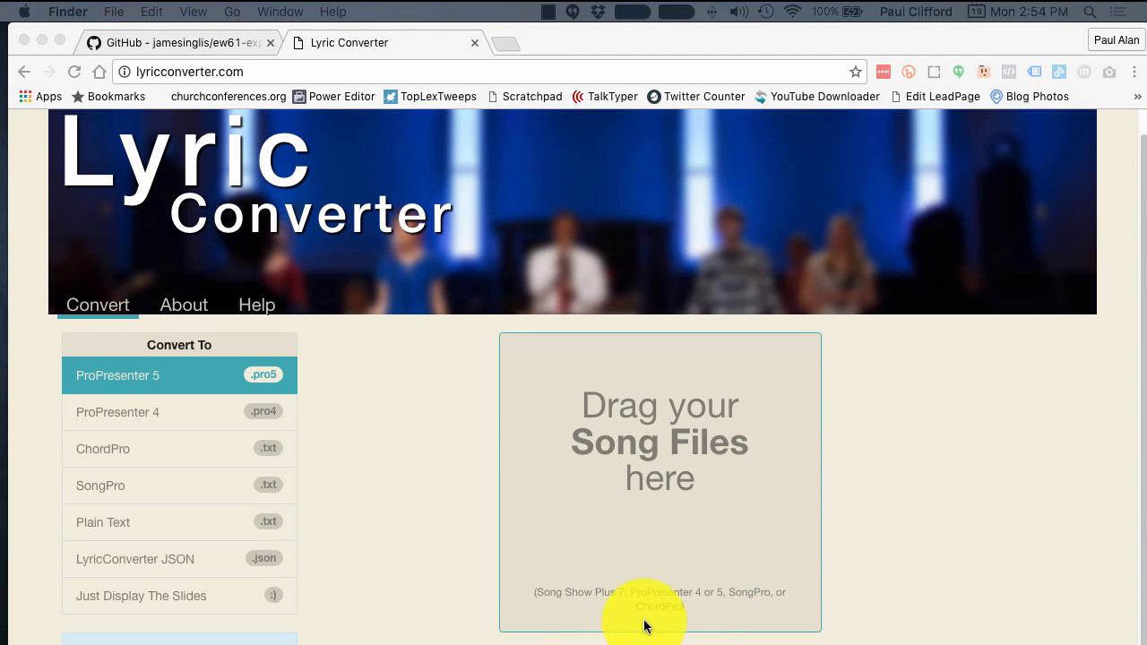
{"action": "mouse_move", "coordinate": [628, 583]}
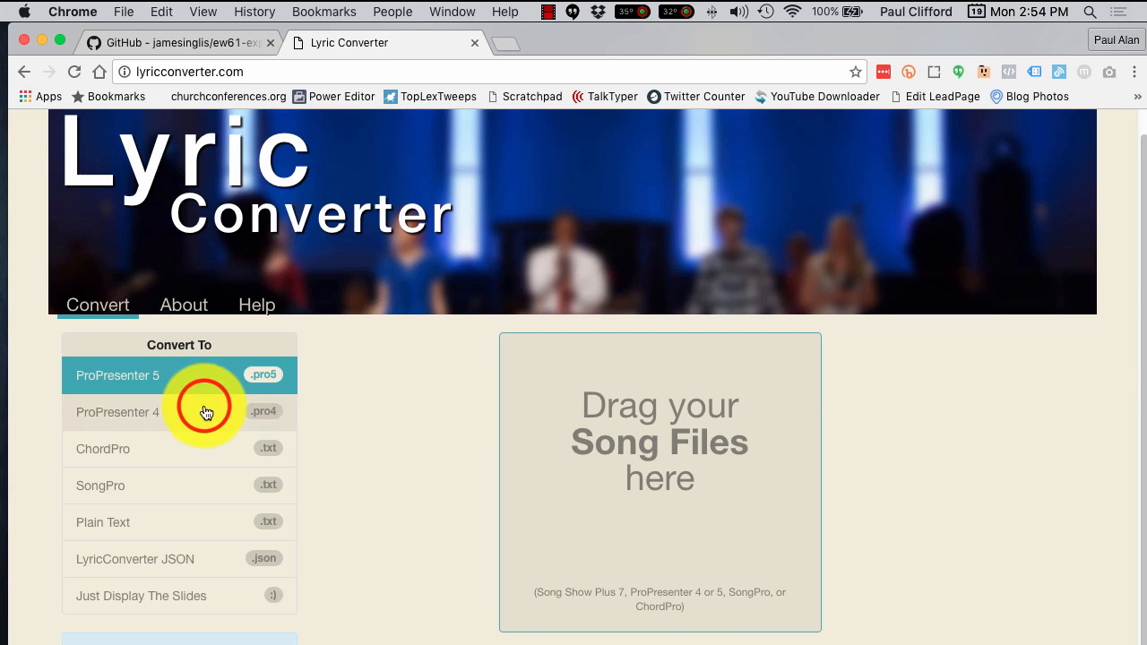
{"action": "left_click", "coordinate": [116, 413]}
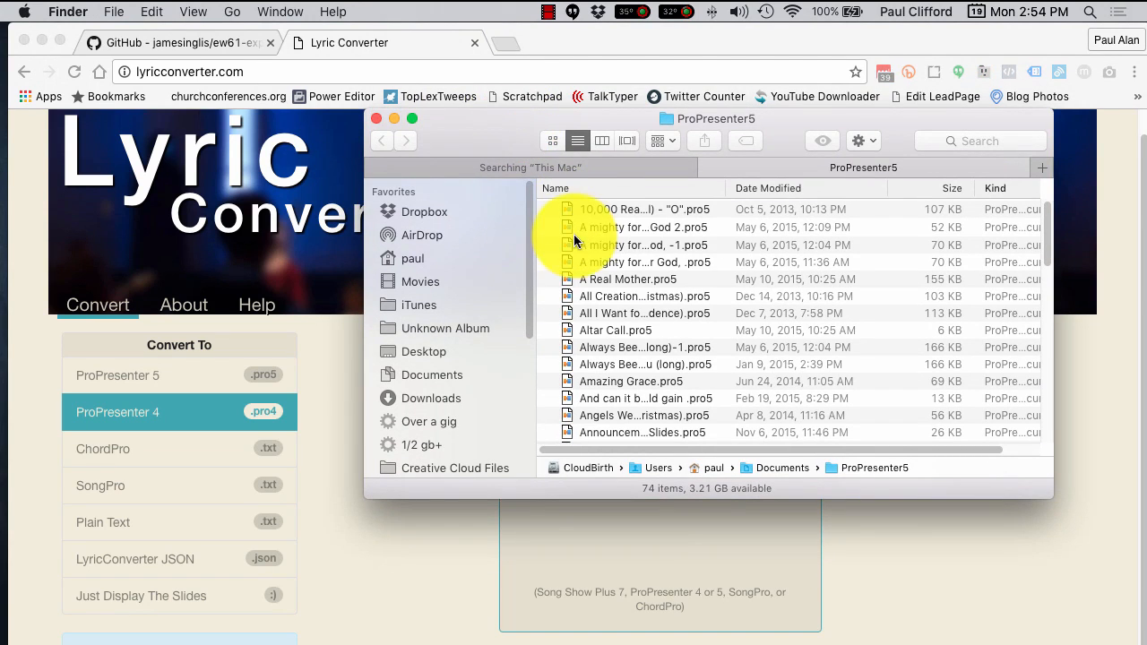
{"action": "left_click", "coordinate": [642, 226]}
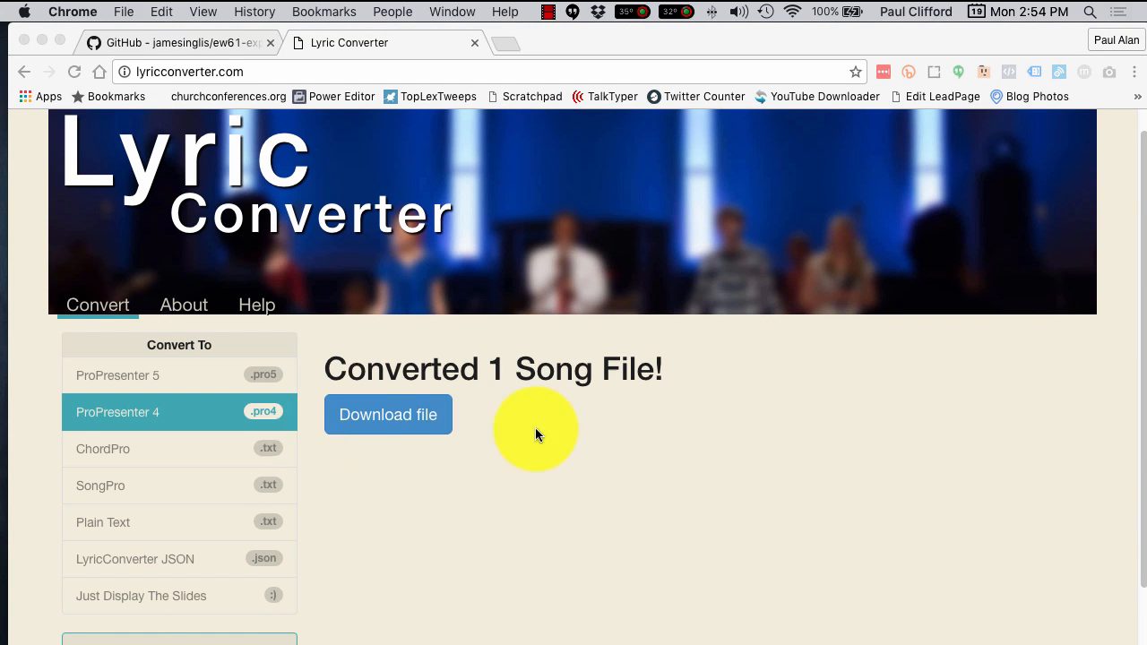
{"action": "left_click", "coordinate": [387, 414]}
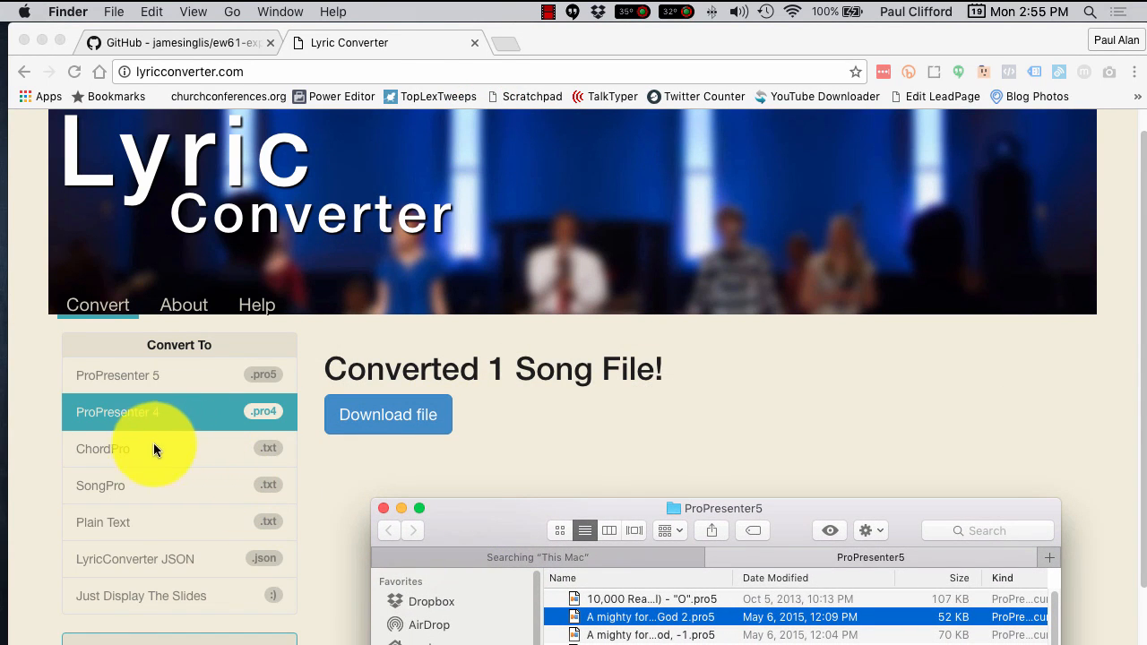
{"action": "mouse_move", "coordinate": [136, 523]}
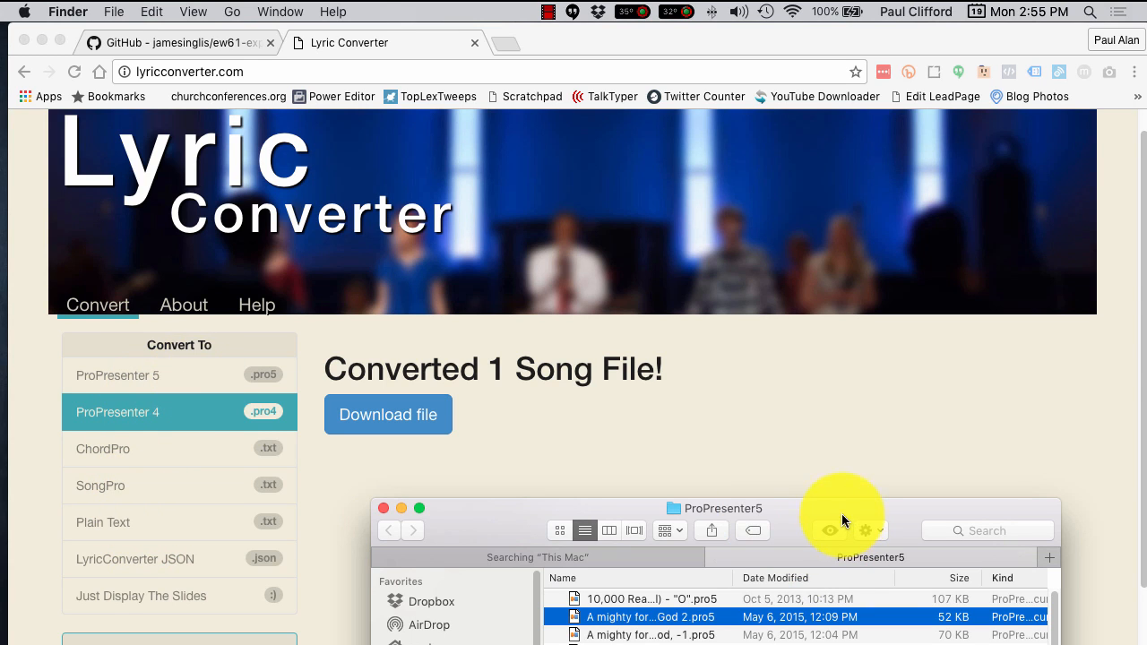
{"action": "mouse_move", "coordinate": [843, 518]}
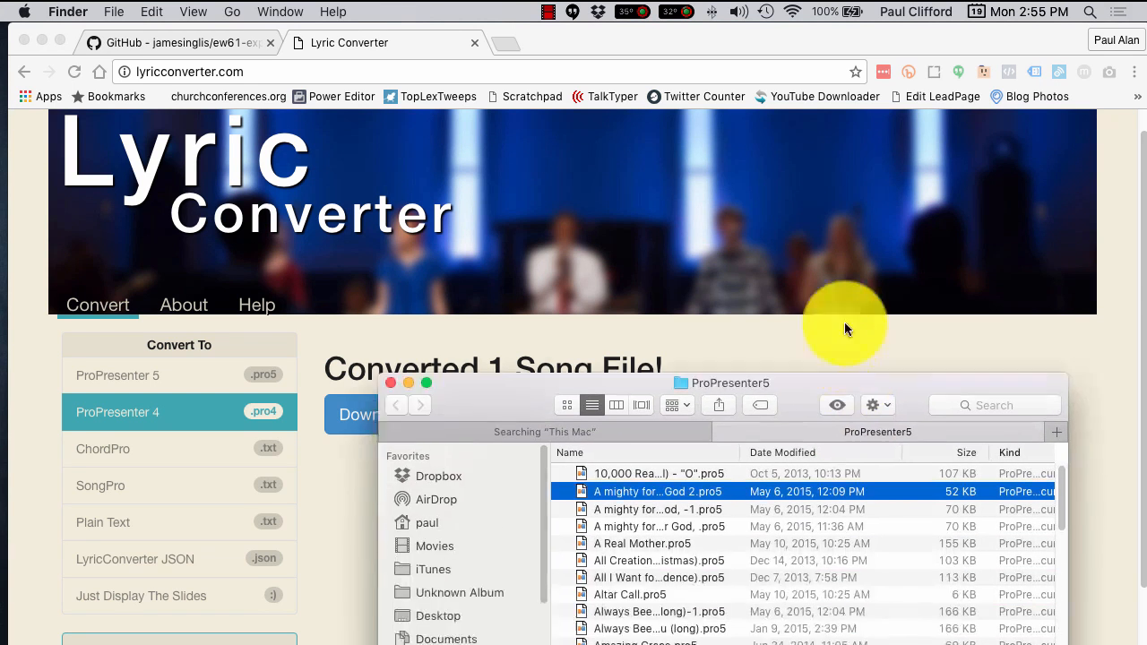
Reload the converter and convert 'A mighty fortress is our God 2.pro5' to ProPresenter 4 again
{"action": "left_click_drag", "start_coordinate": [732, 383], "coordinate": [846, 241]}
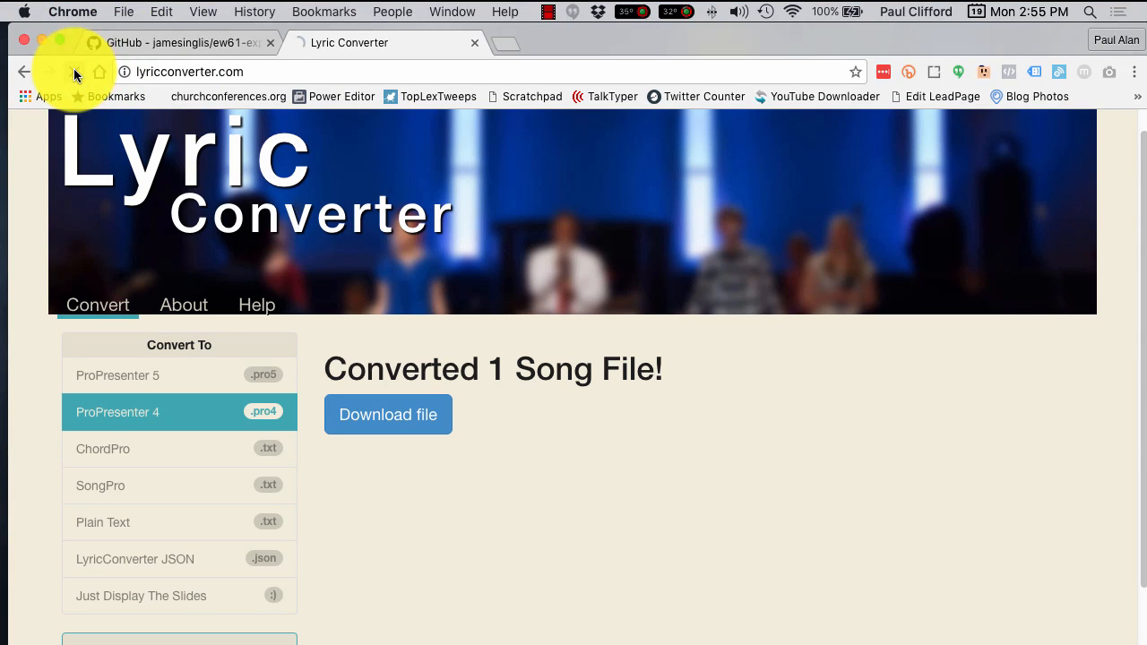
{"action": "left_click", "coordinate": [388, 414]}
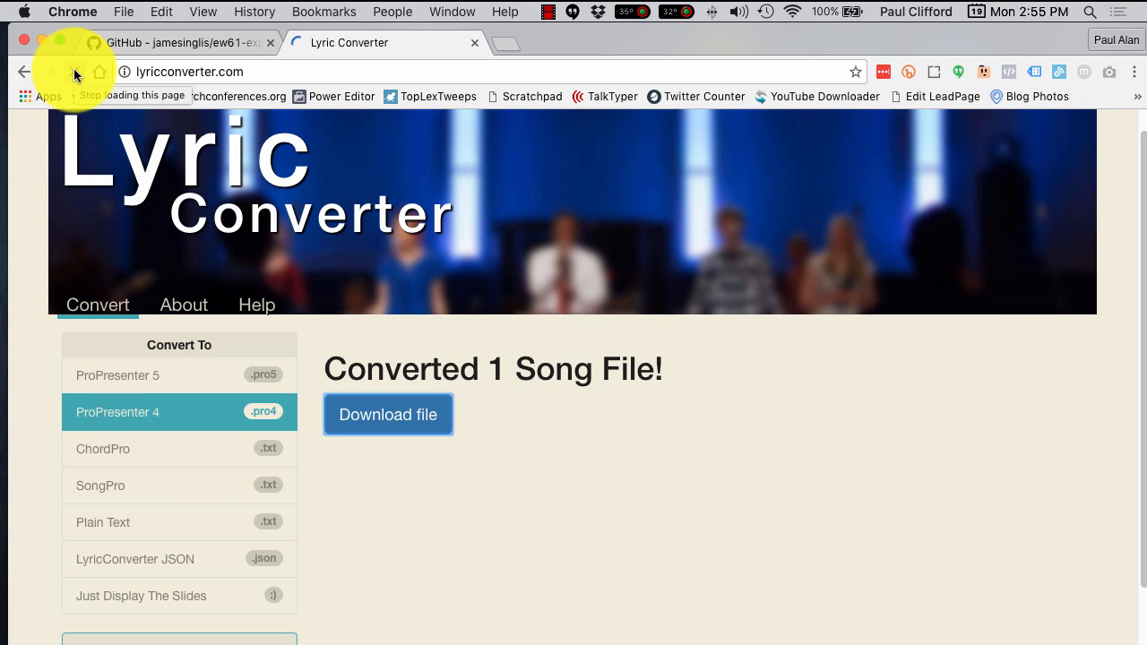
{"action": "left_click", "coordinate": [22, 72]}
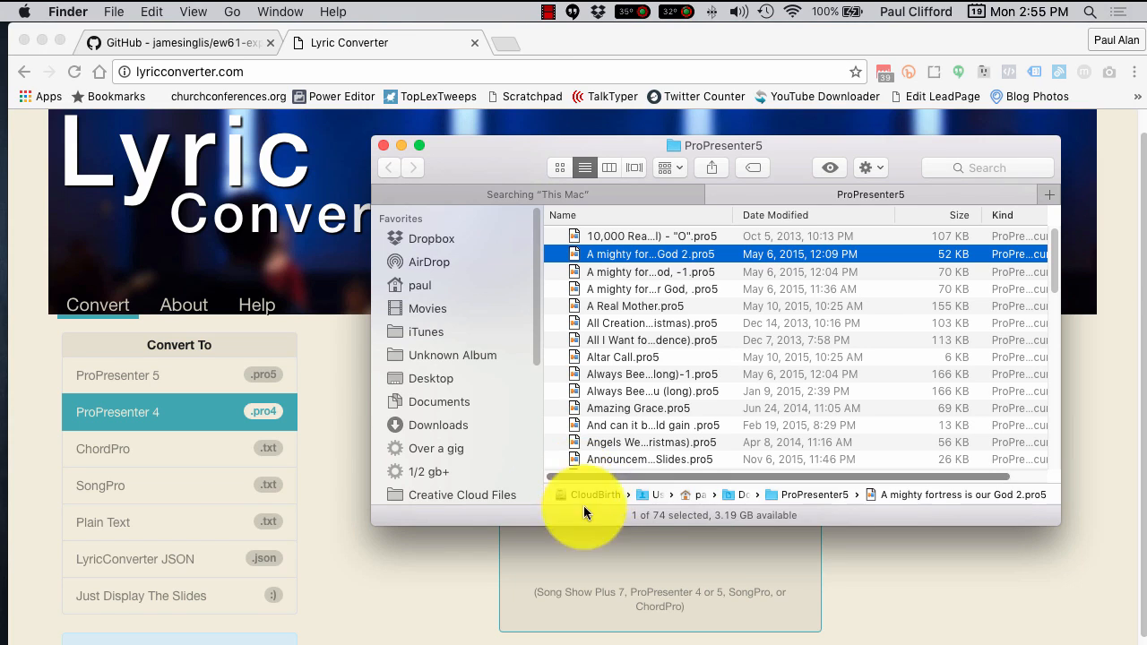
{"action": "mouse_move", "coordinate": [703, 506]}
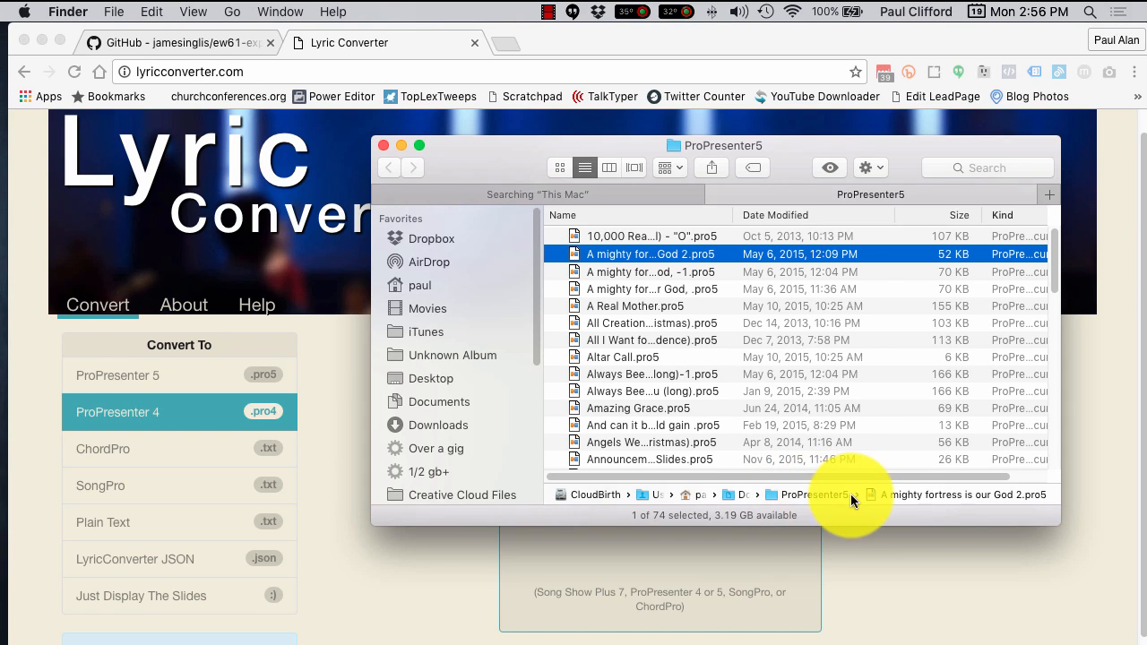
{"action": "mouse_move", "coordinate": [914, 498]}
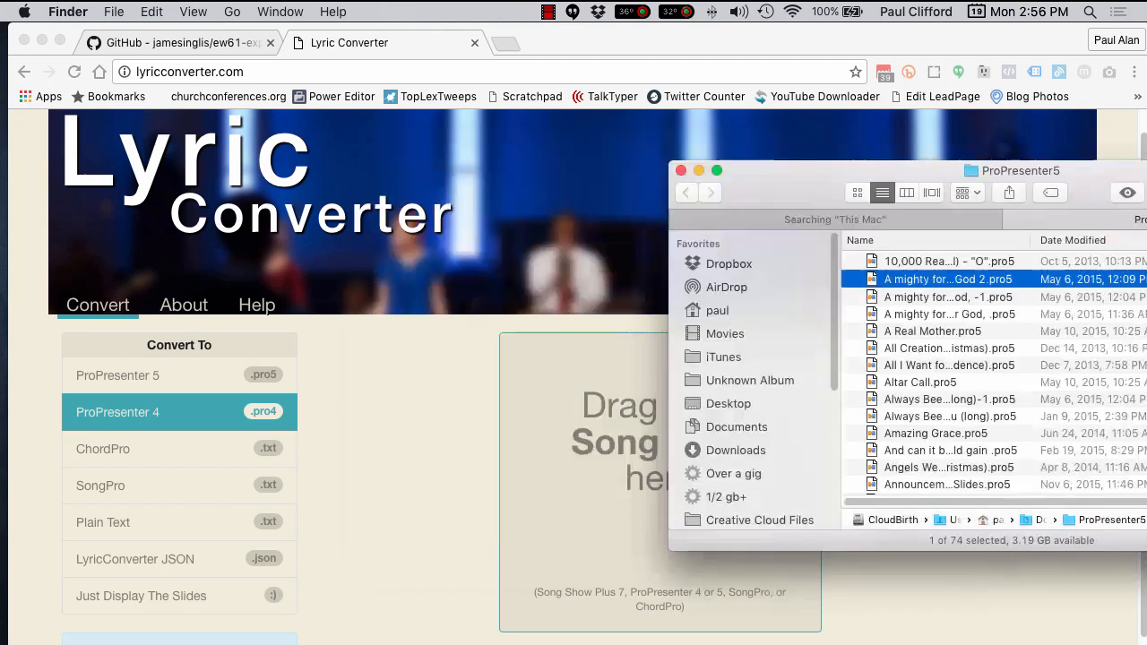
{"action": "left_click", "coordinate": [681, 170]}
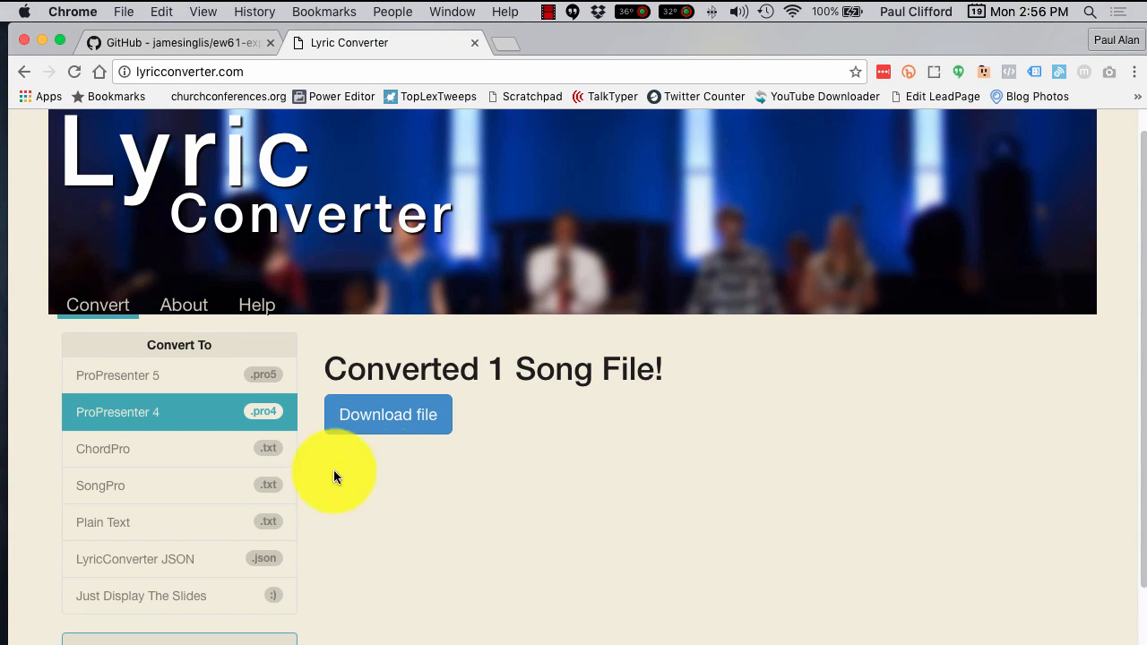
Convert the song to Plain Text, download it, and switch output to Just Display The Slides
{"action": "left_click", "coordinate": [134, 448]}
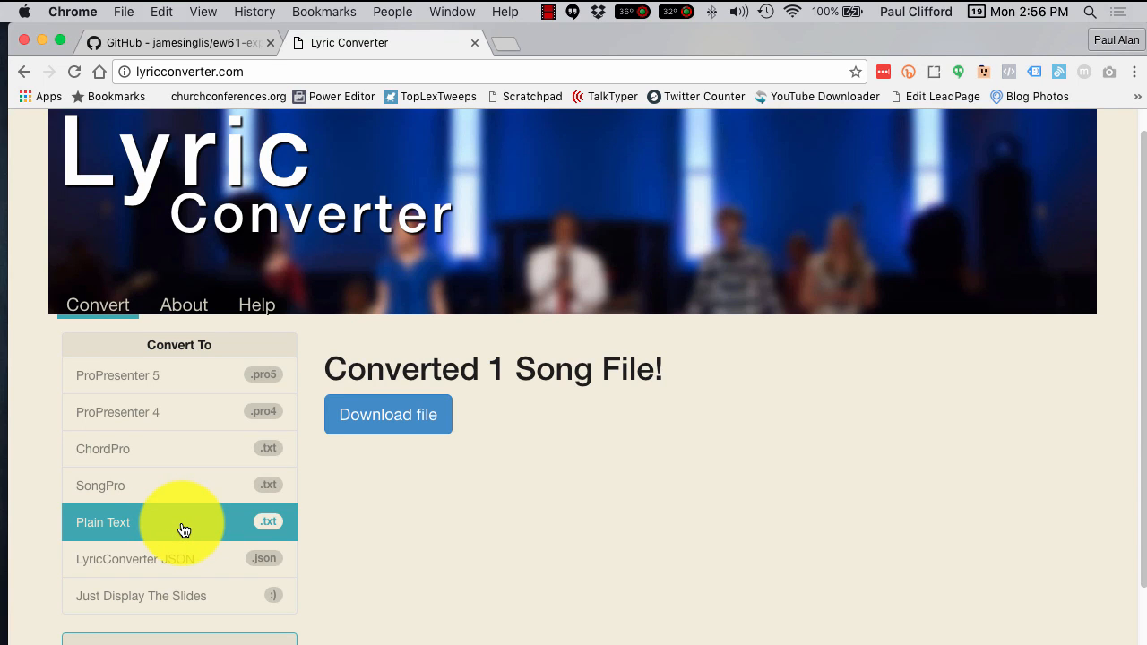
{"action": "mouse_move", "coordinate": [573, 637]}
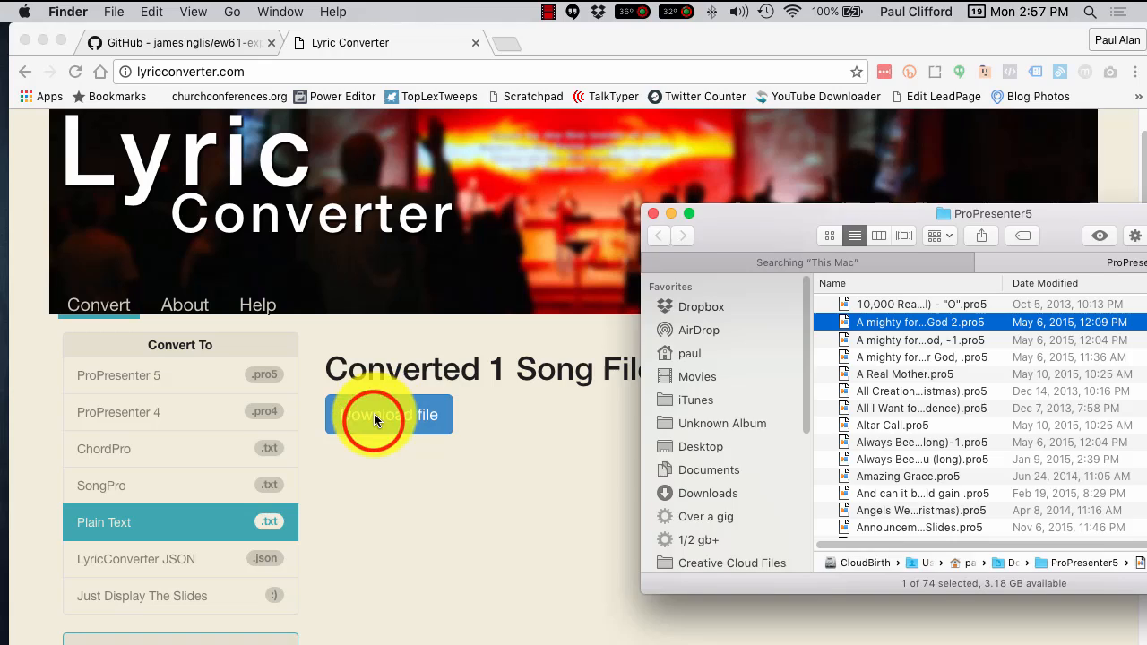
{"action": "left_click", "coordinate": [388, 416]}
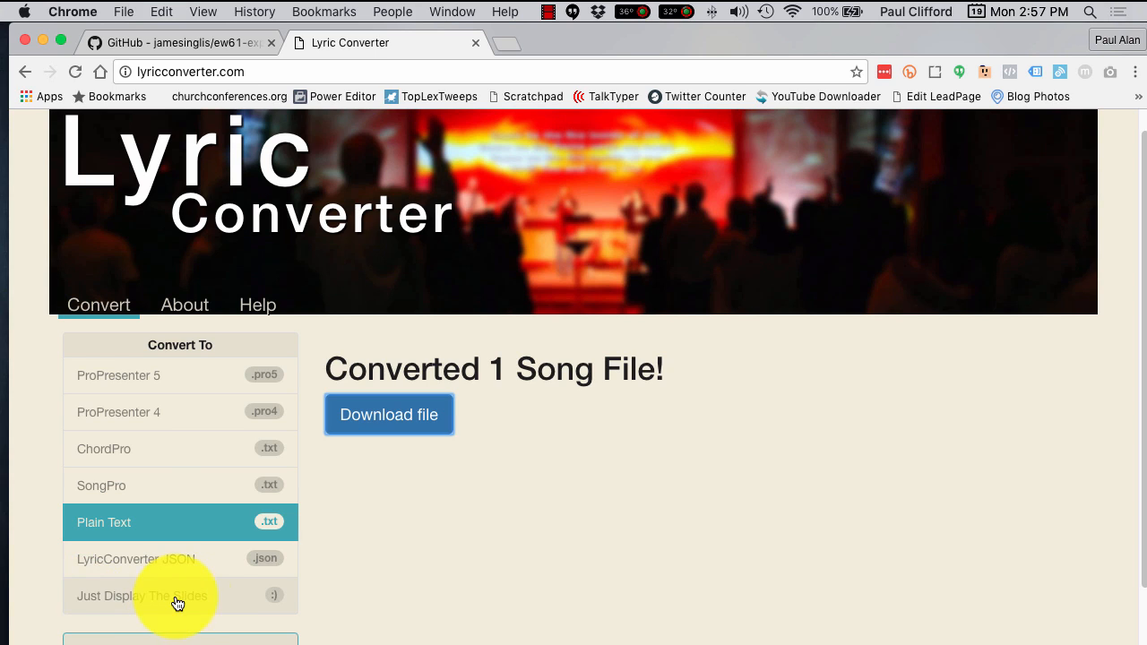
{"action": "left_click", "coordinate": [180, 595]}
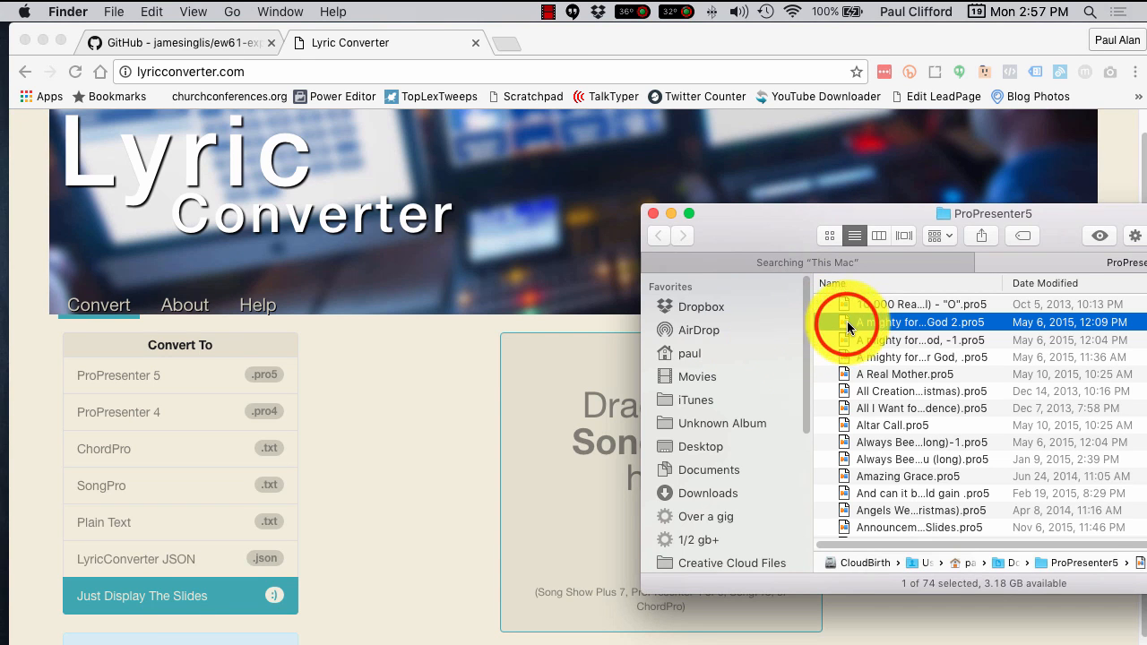
Drop 'A mighty fortress is our God 2' to preview its lyric slides, then return to the ew61-export repo
{"action": "left_click_drag", "start_coordinate": [846, 322], "coordinate": [565, 427]}
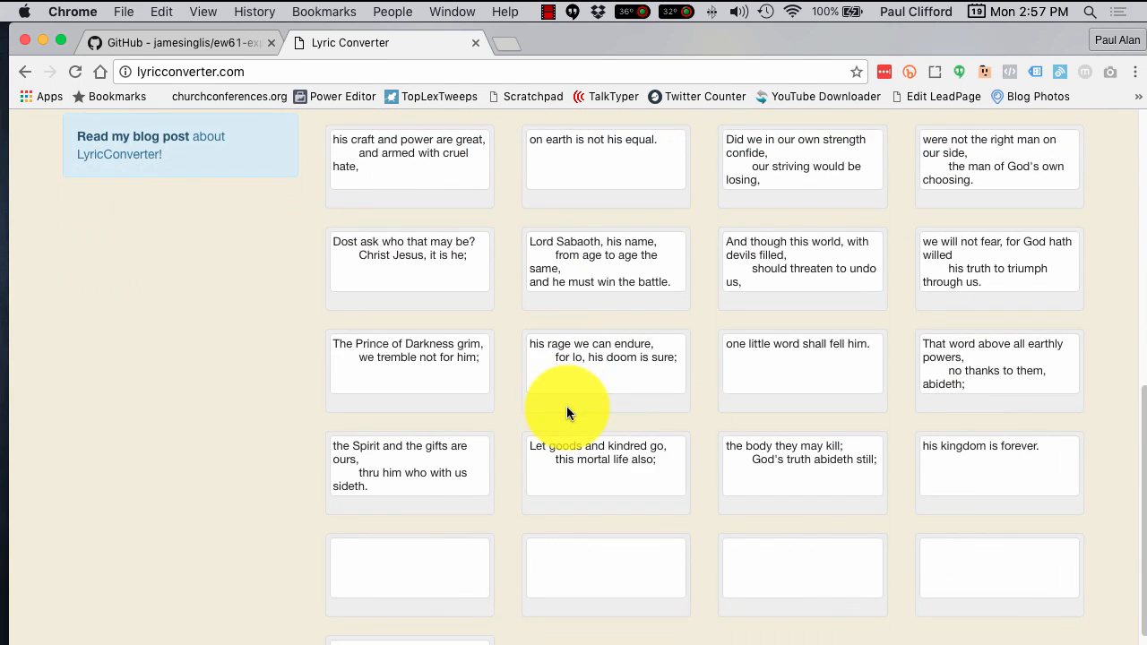
{"action": "scroll", "scroll_direction": "down", "scroll_amount": 3}
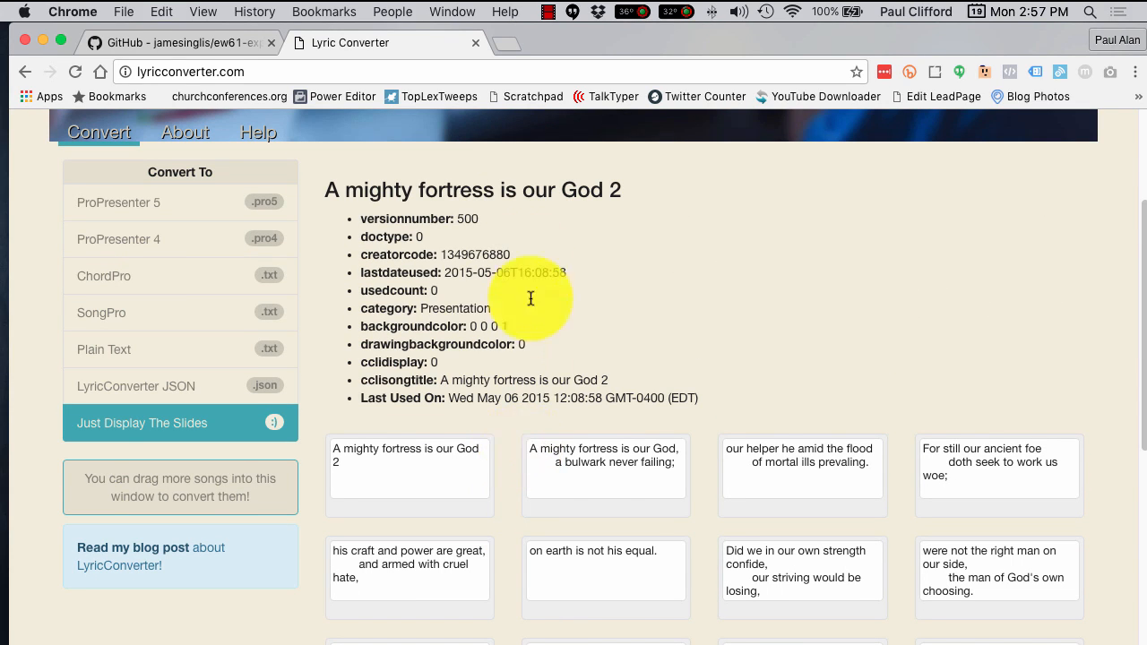
{"action": "scroll", "scroll_direction": "down", "scroll_amount": 3}
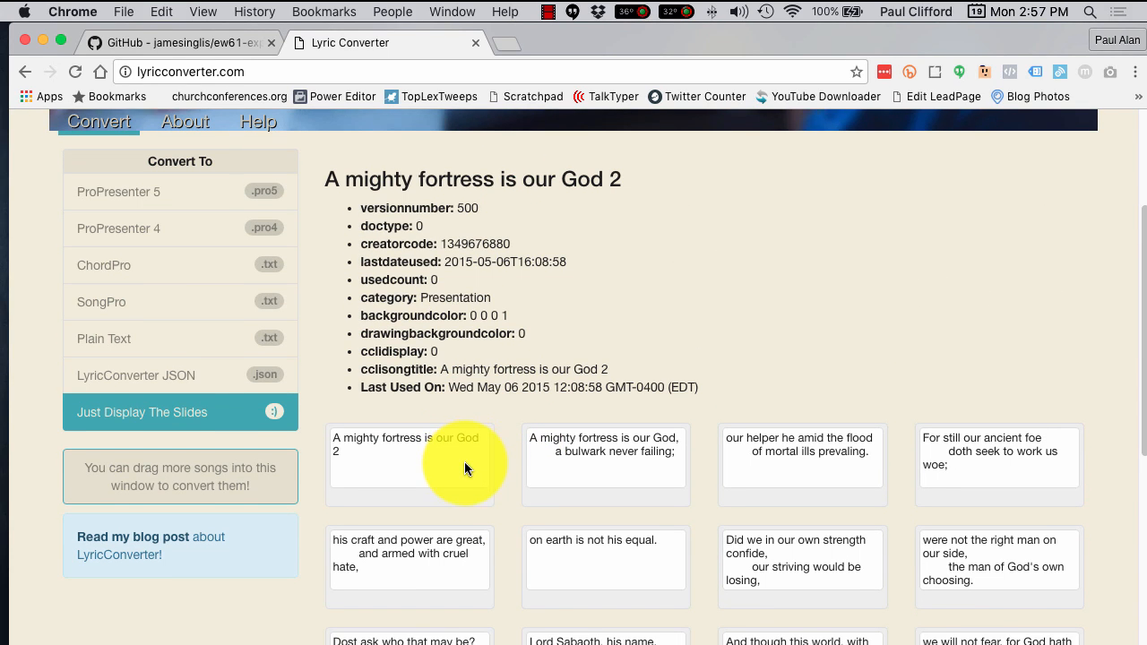
{"action": "scroll", "scroll_direction": "down", "scroll_amount": 3}
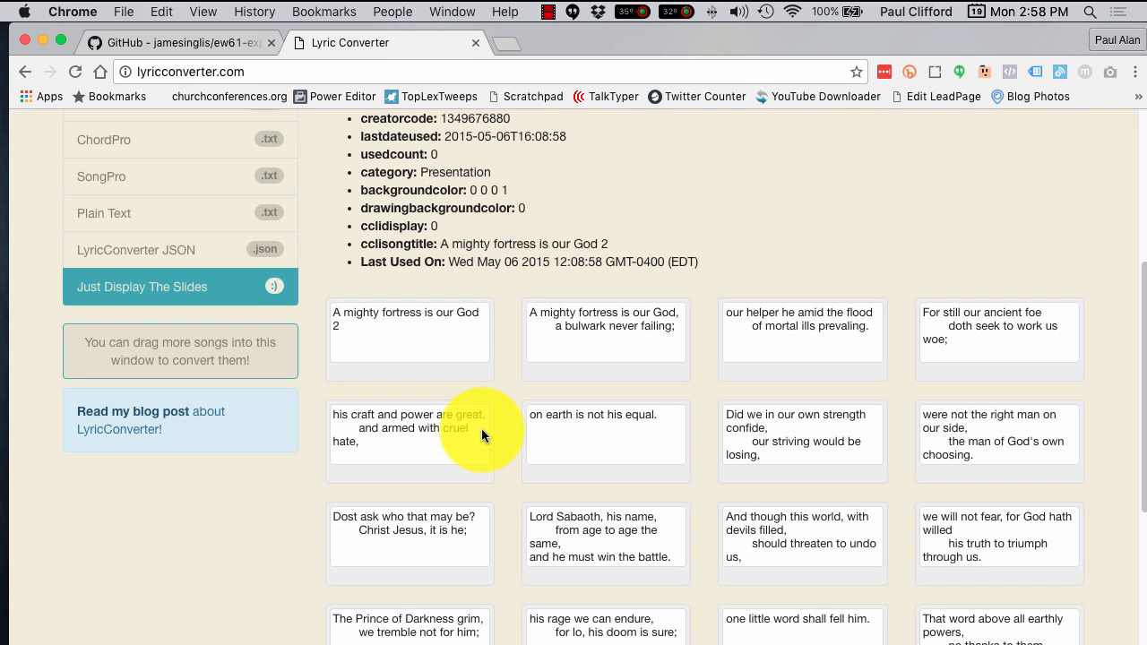
{"action": "mouse_move", "coordinate": [589, 305]}
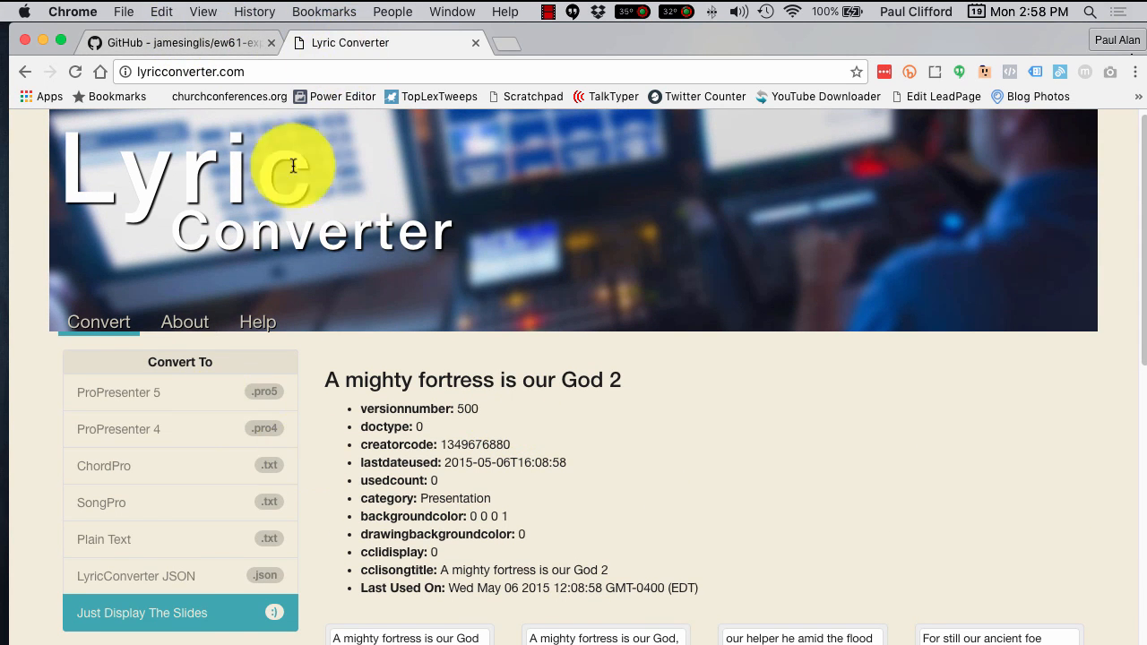
{"action": "left_click", "coordinate": [180, 43]}
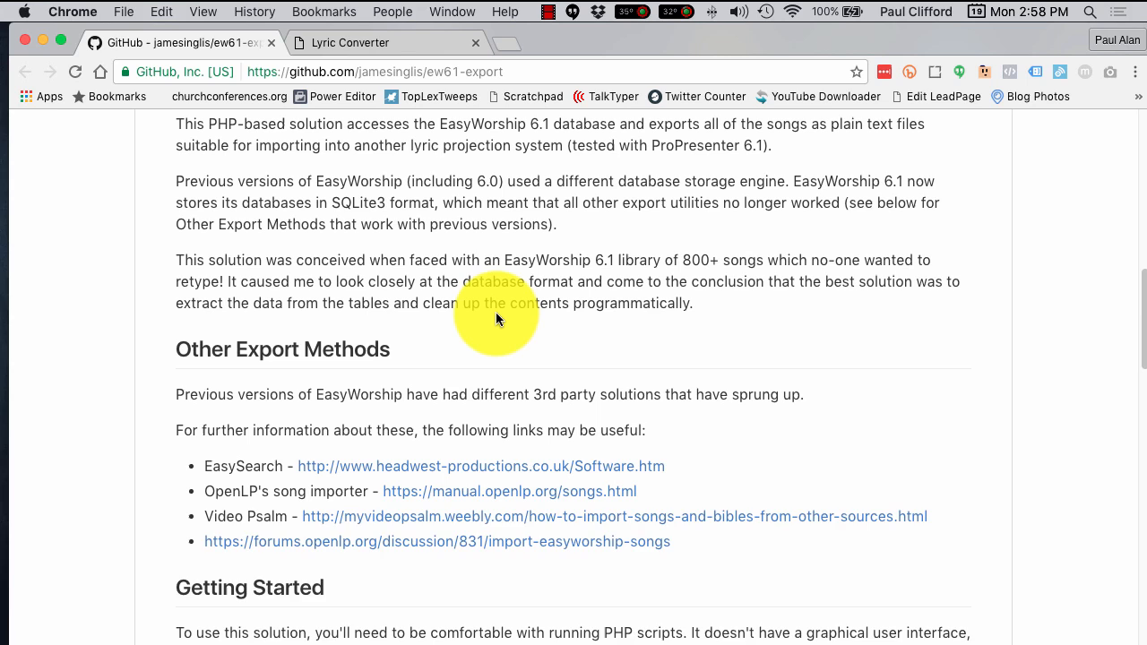
{"action": "scroll", "scroll_direction": "down", "scroll_amount": 3}
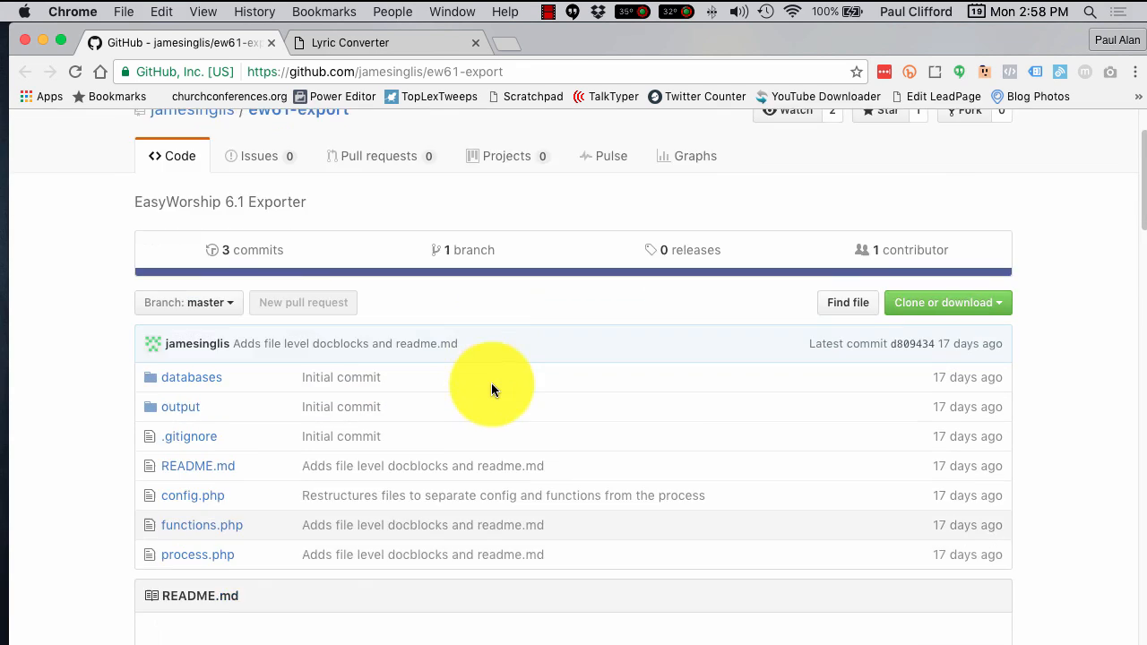
{"action": "scroll", "scroll_direction": "down", "scroll_amount": 3}
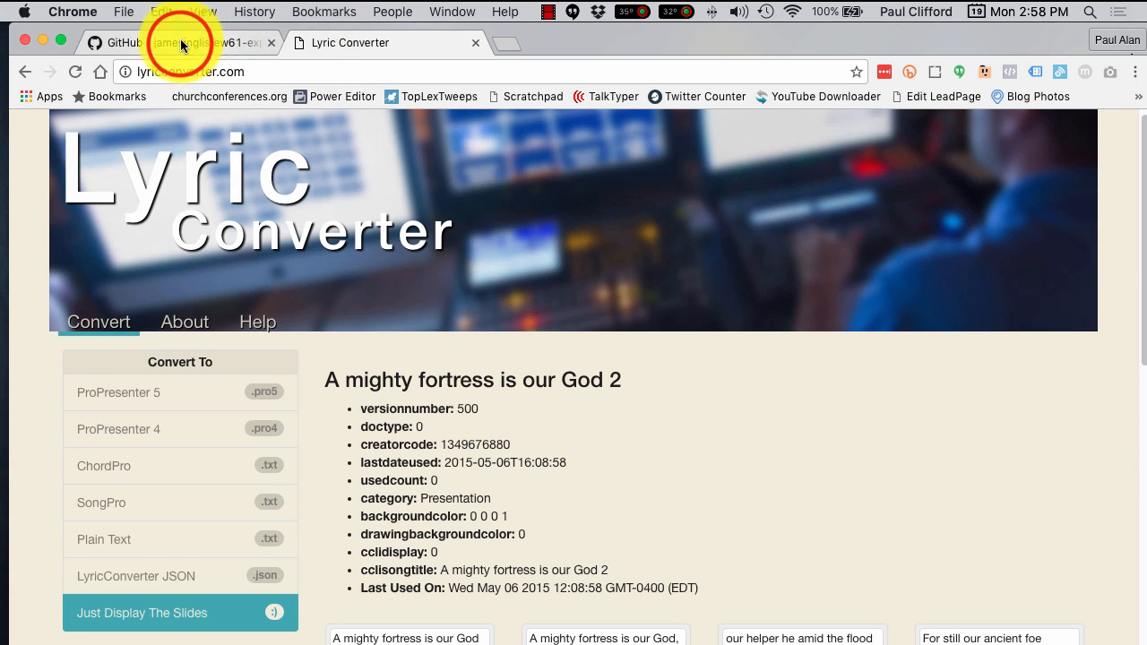
{"action": "left_click", "coordinate": [179, 43]}
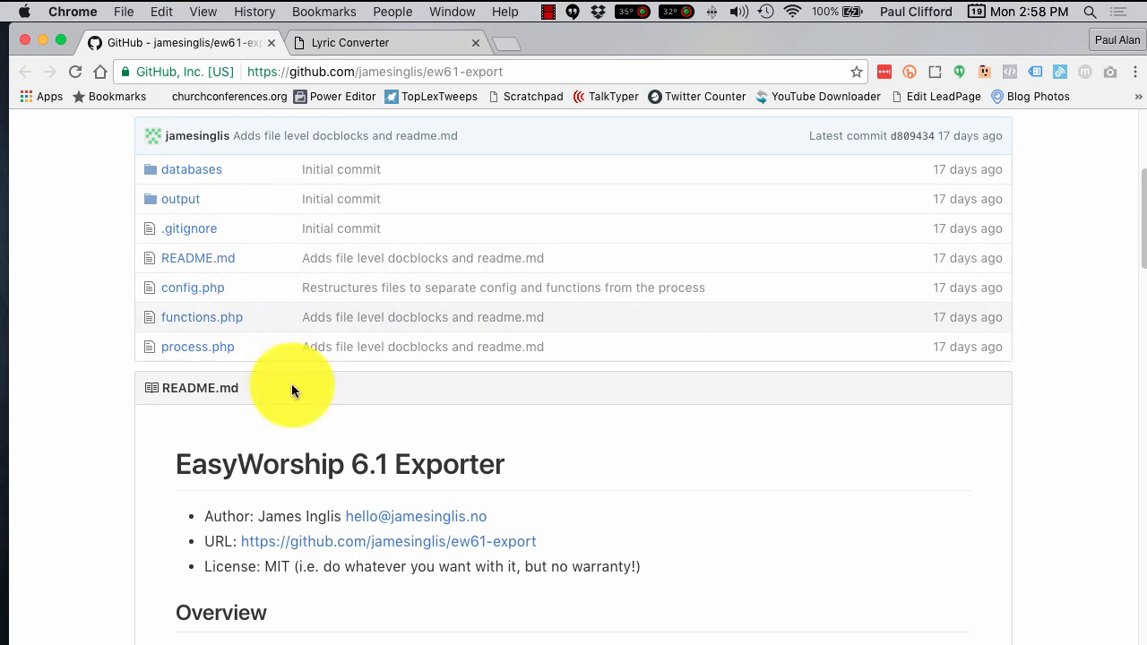
{"action": "mouse_move", "coordinate": [309, 375]}
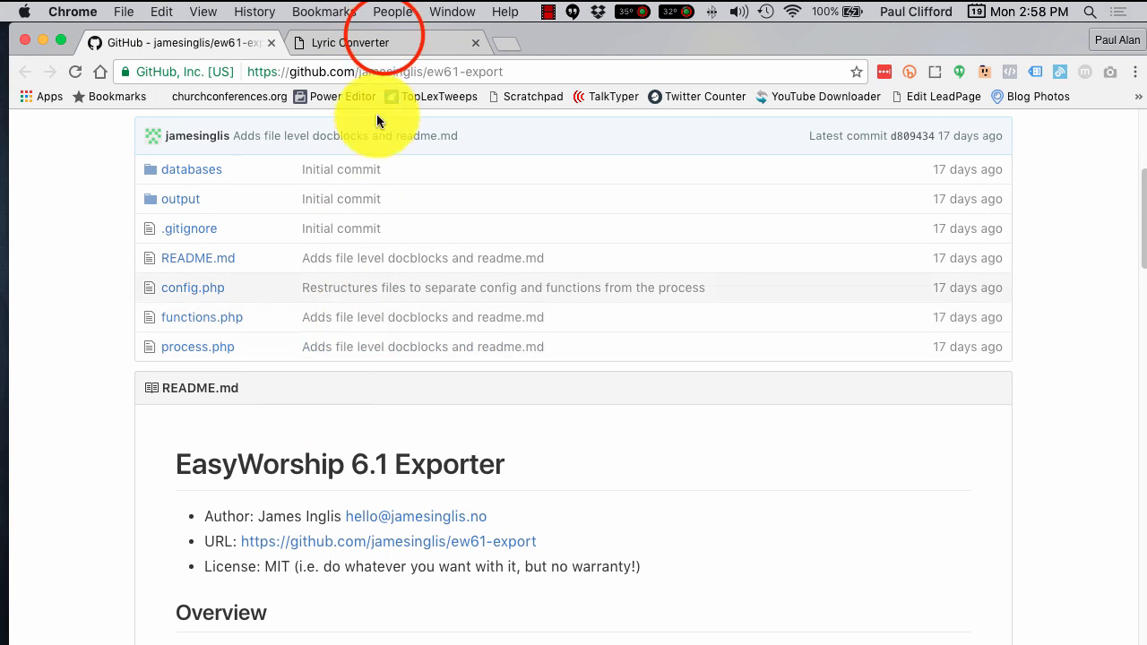
{"action": "left_click", "coordinate": [349, 43]}
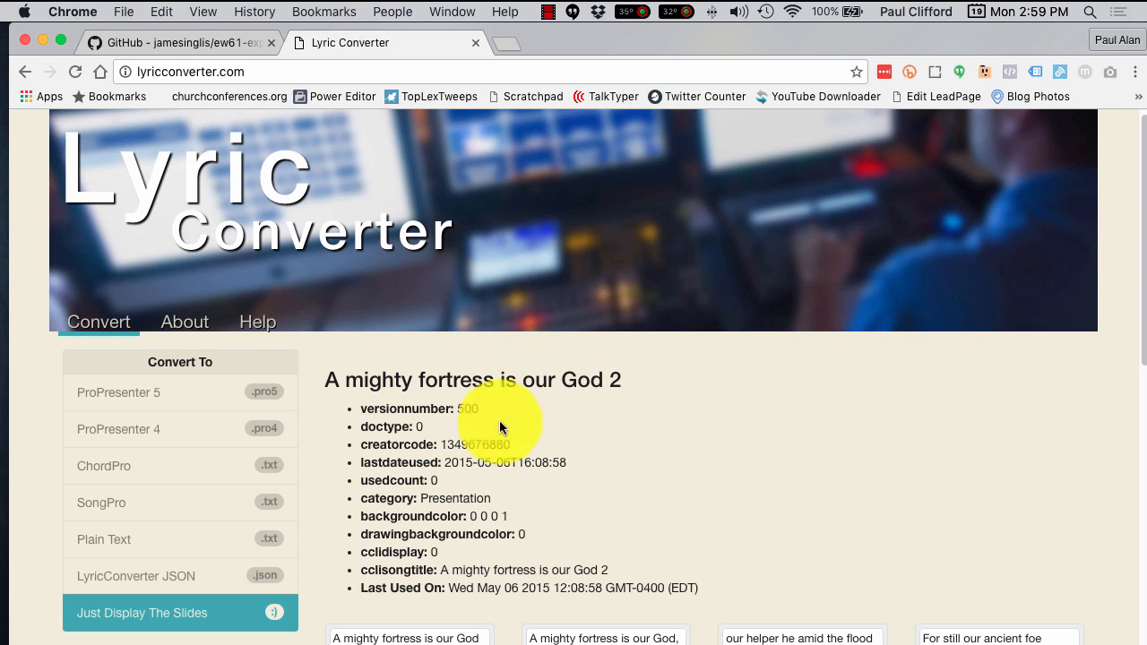
{"action": "mouse_move", "coordinate": [516, 498]}
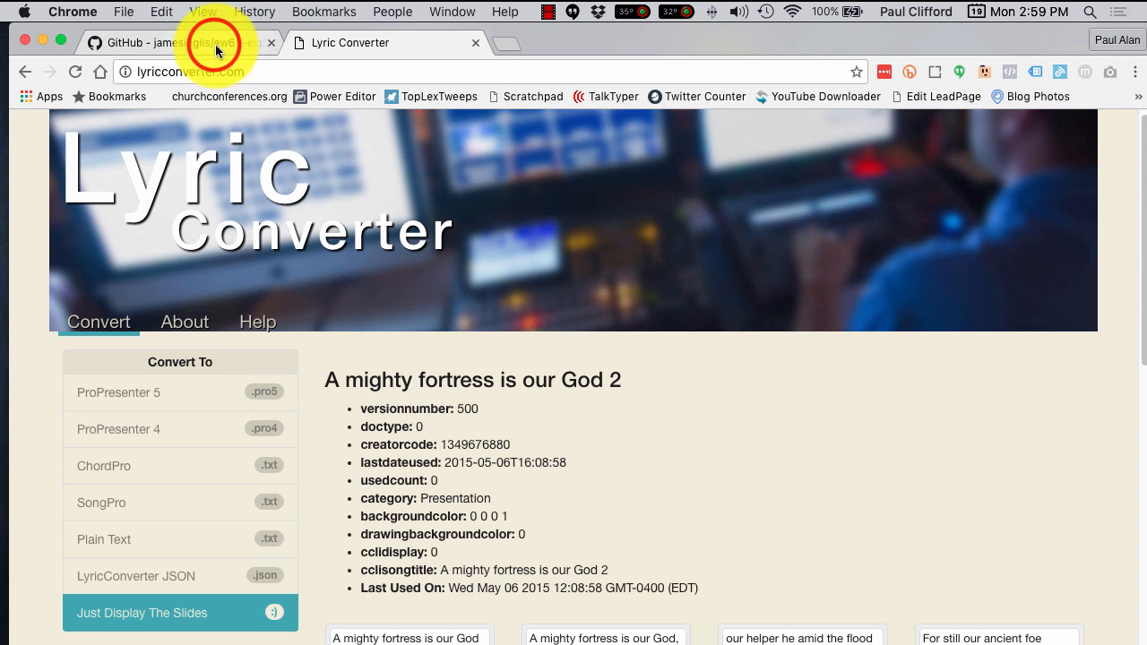
Return the Lyric Converter page to its empty song drop area with Just Display The Slides chosen
{"action": "left_click", "coordinate": [176, 43]}
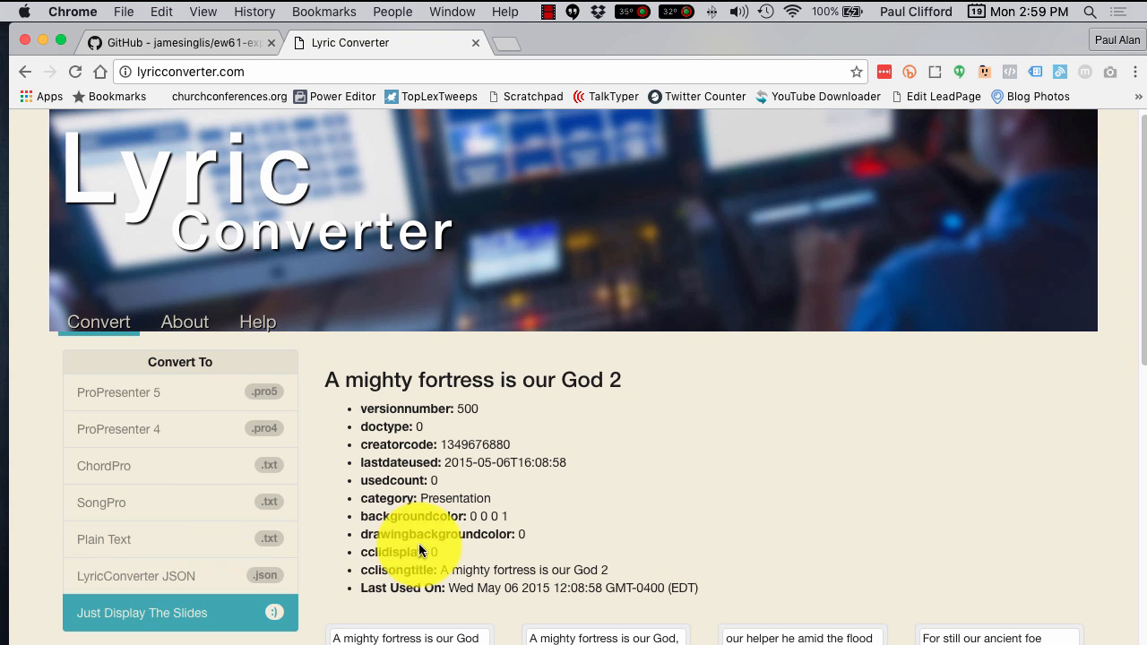
{"action": "scroll", "scroll_direction": "down", "scroll_amount": 3}
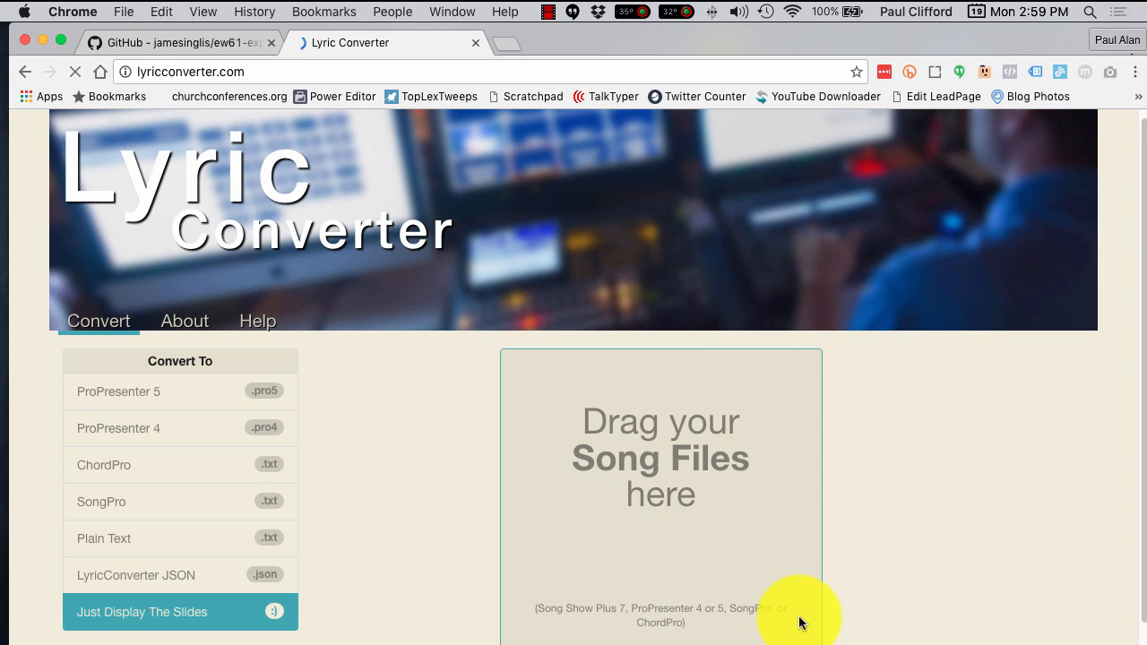
{"action": "mouse_move", "coordinate": [728, 545]}
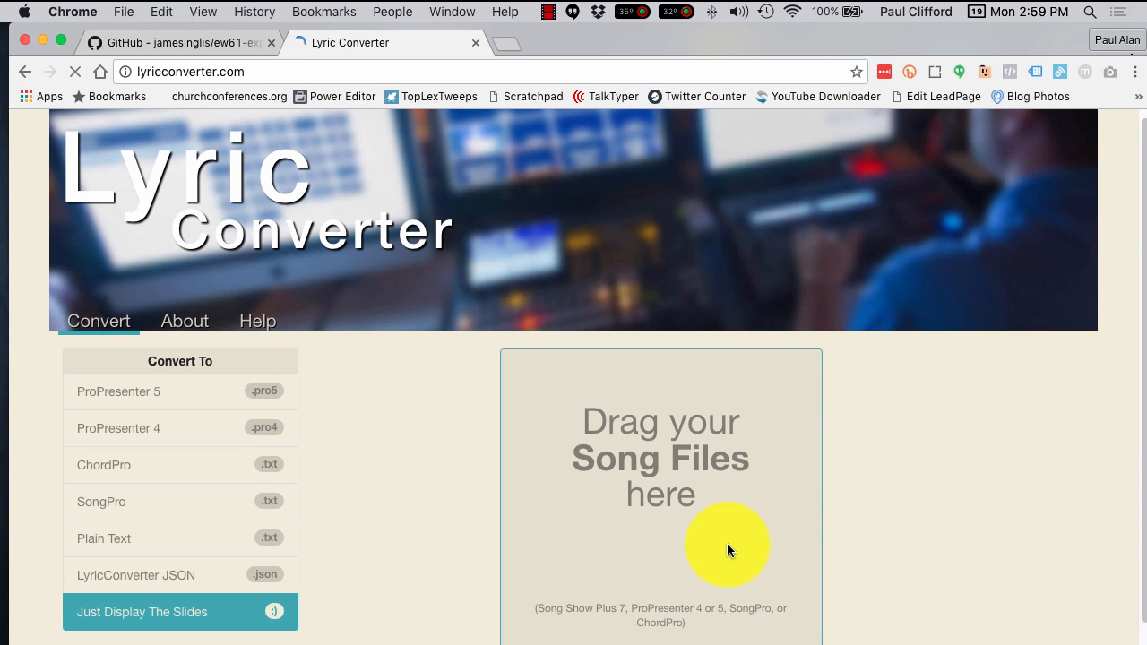